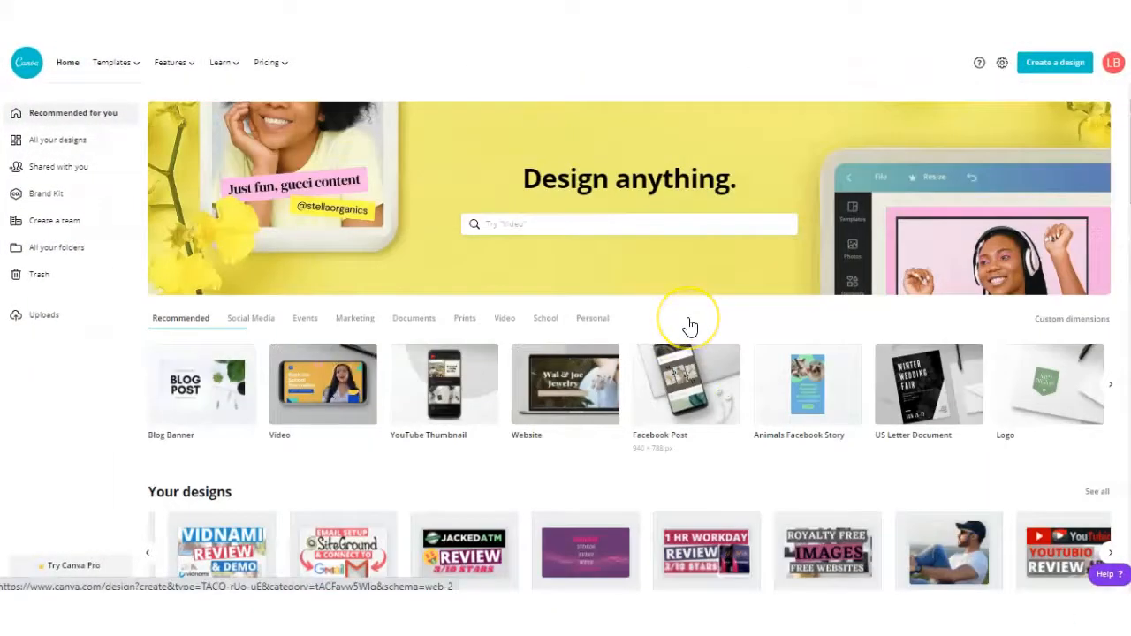
Search for 'youtube video' and show the YouTube Video template gallery.
scroll(down, 3)
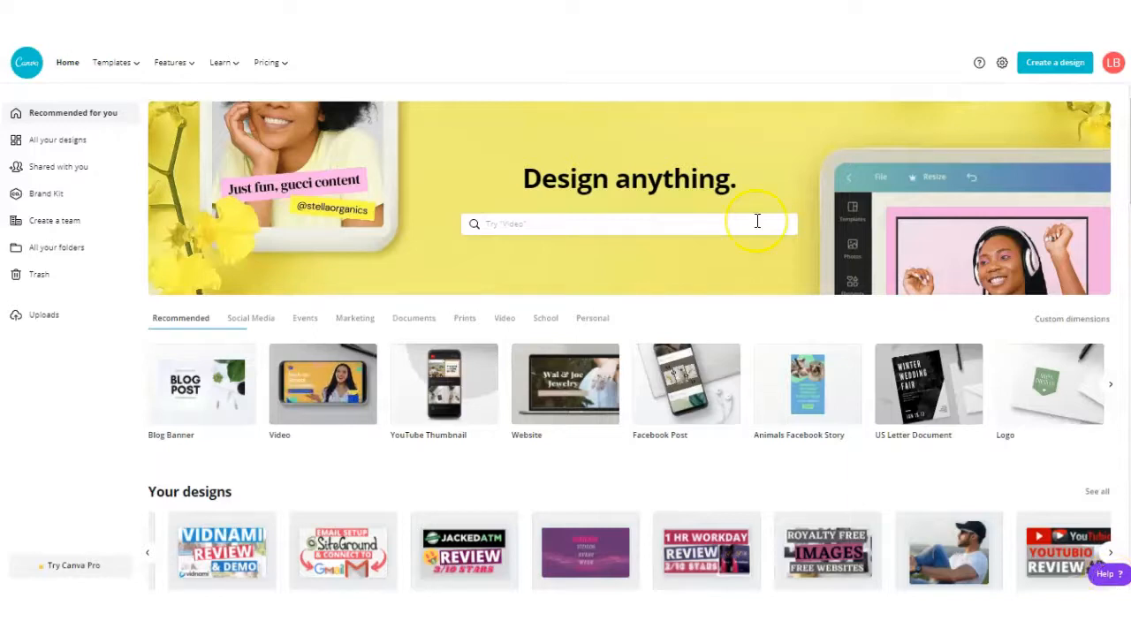
mouse_move(664, 173)
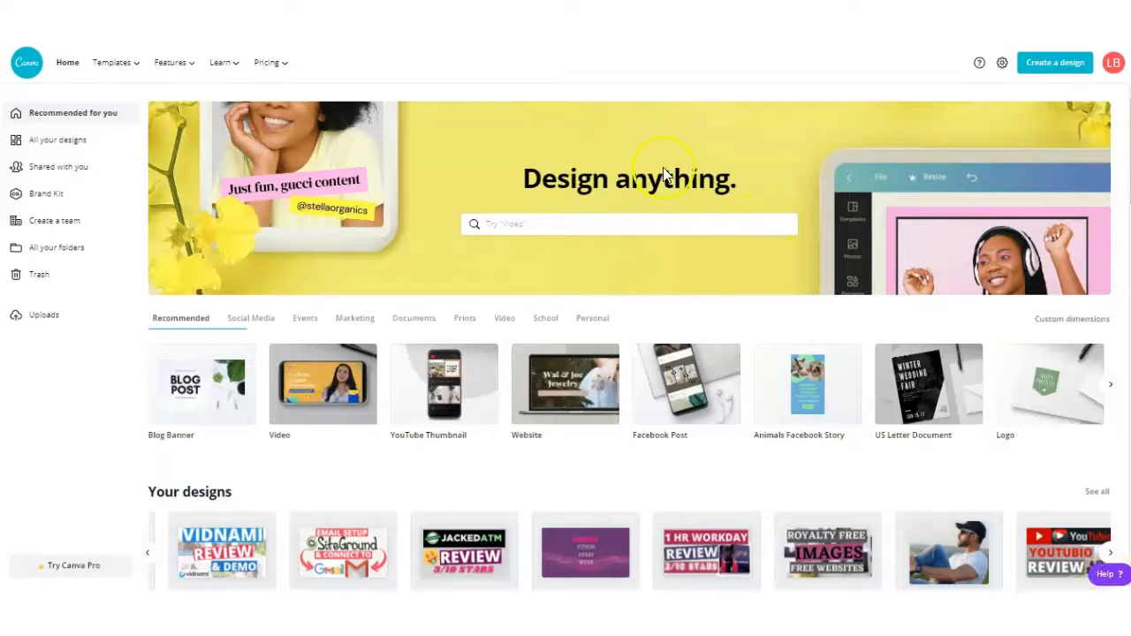
scroll(down, 3)
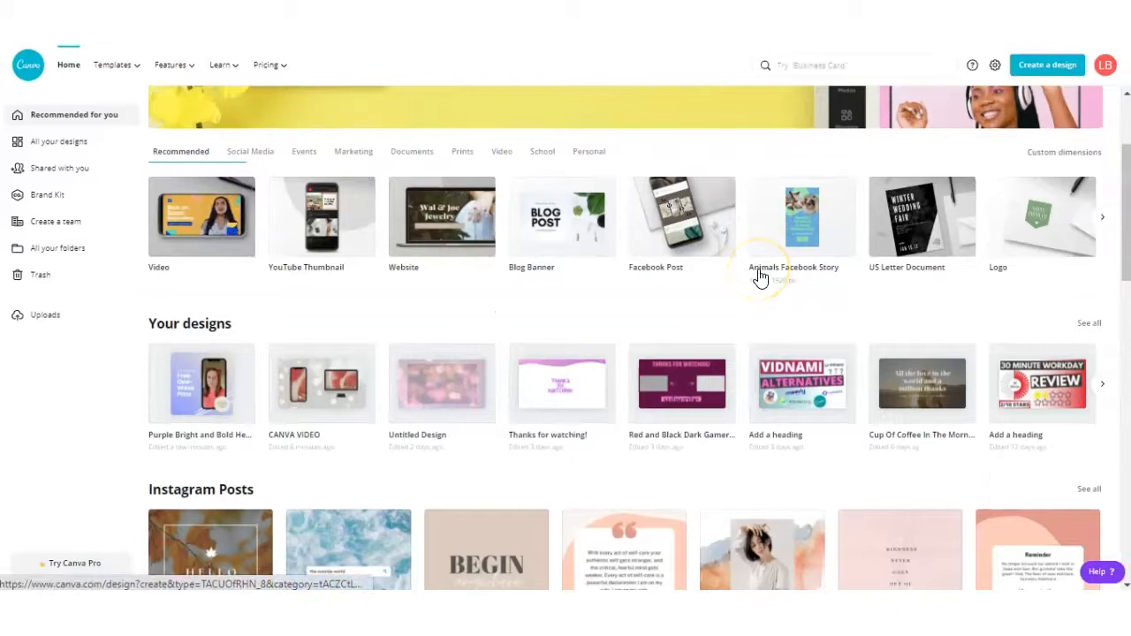
scroll(down, 3)
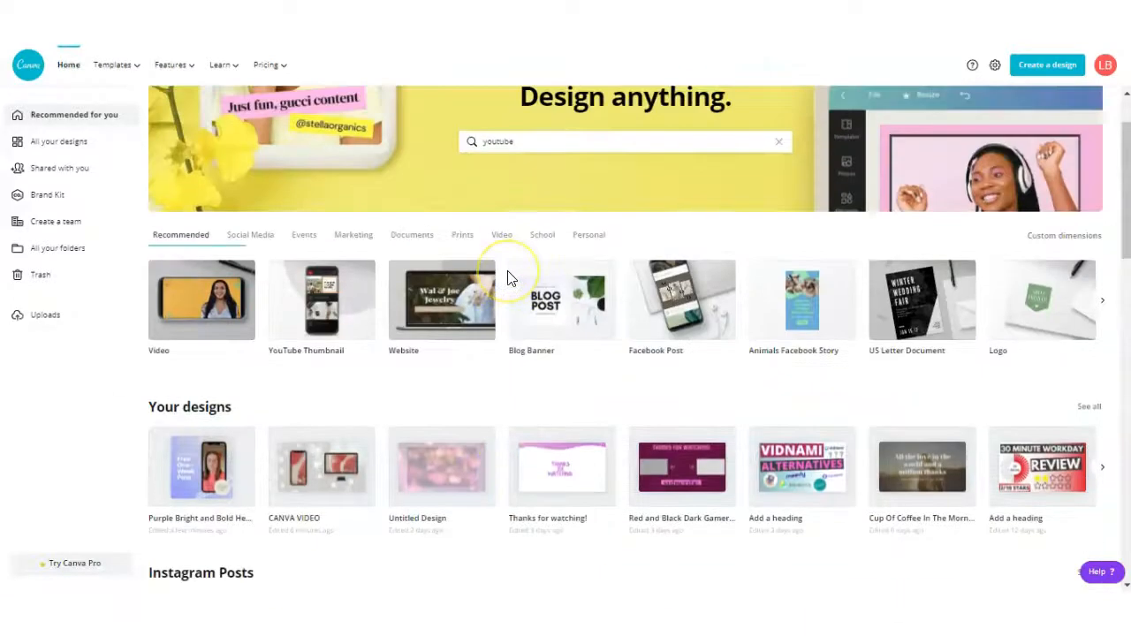
scroll(down, 3)
text( videos)
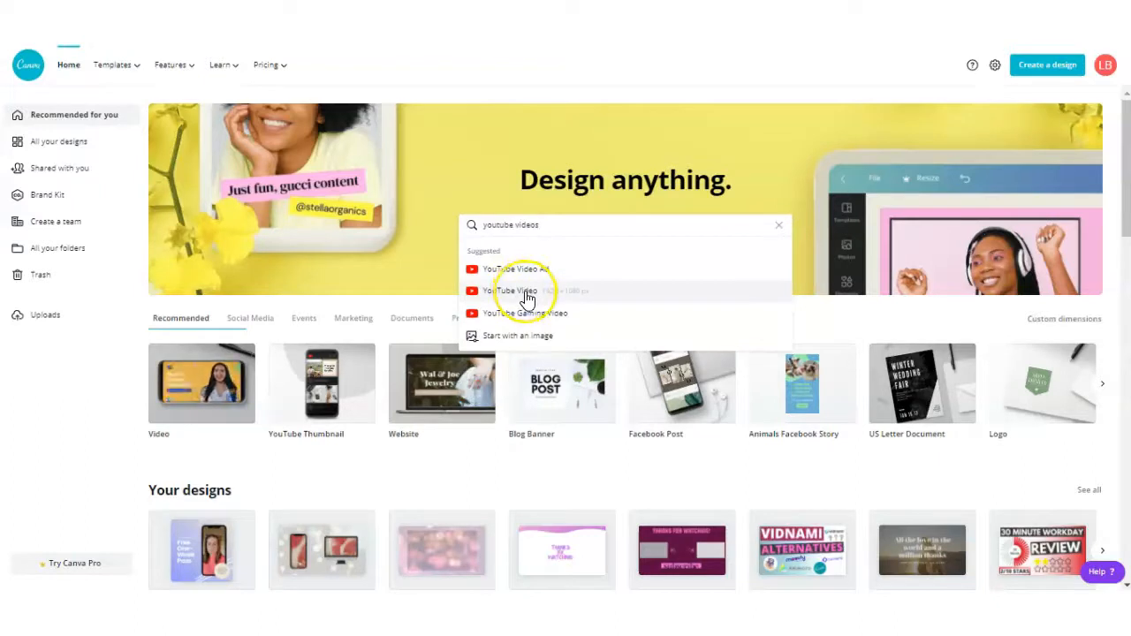
mouse_move(552, 299)
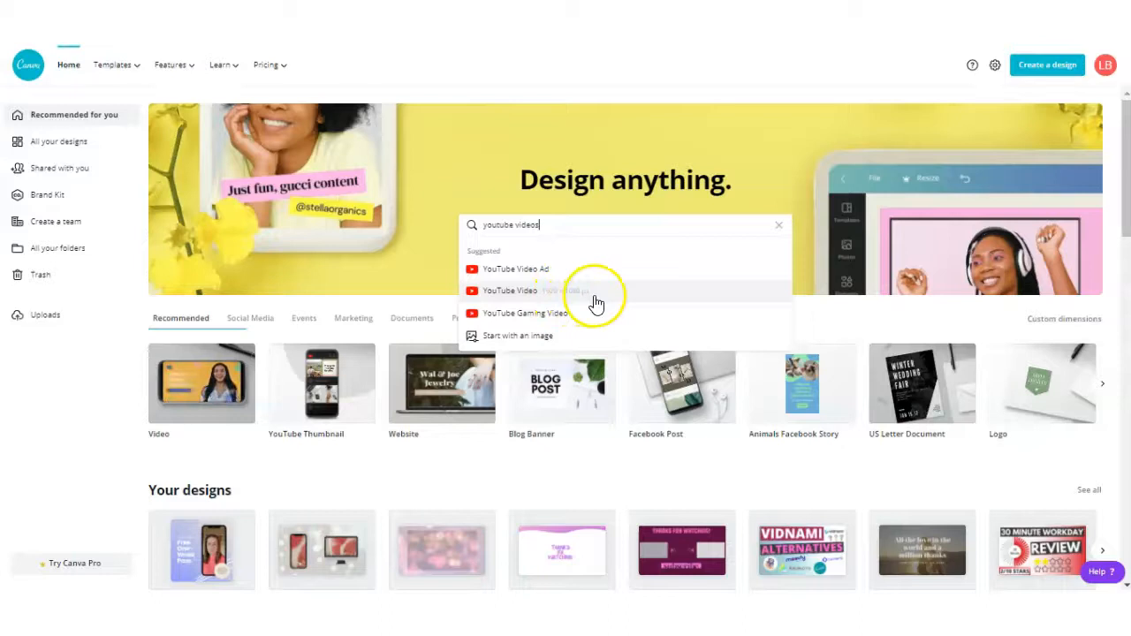
click(508, 290)
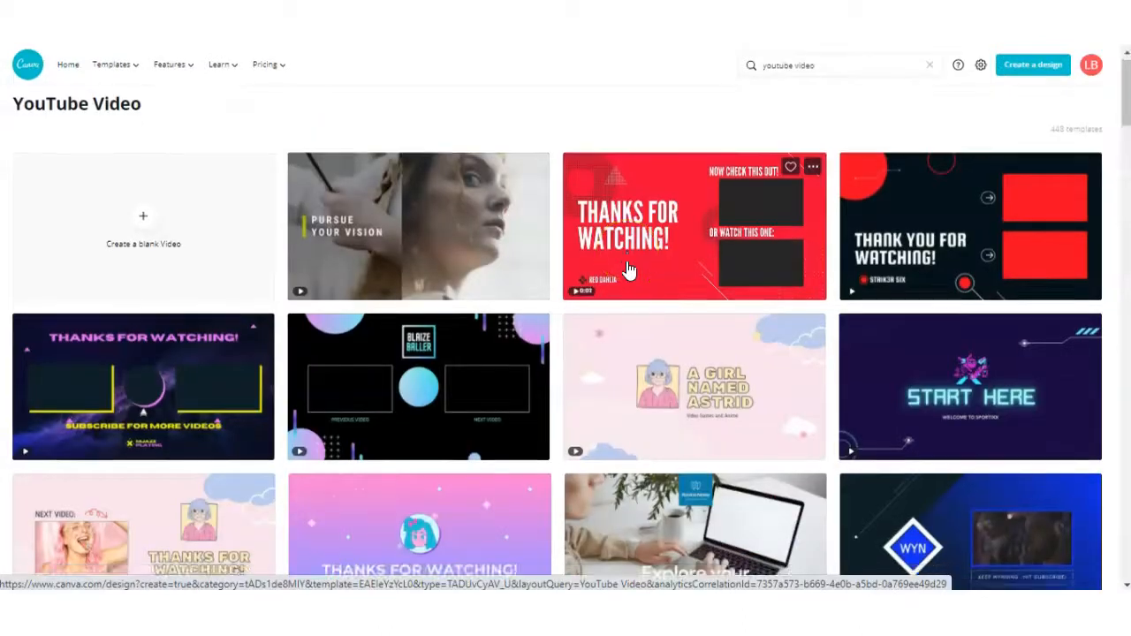
scroll(down, 3)
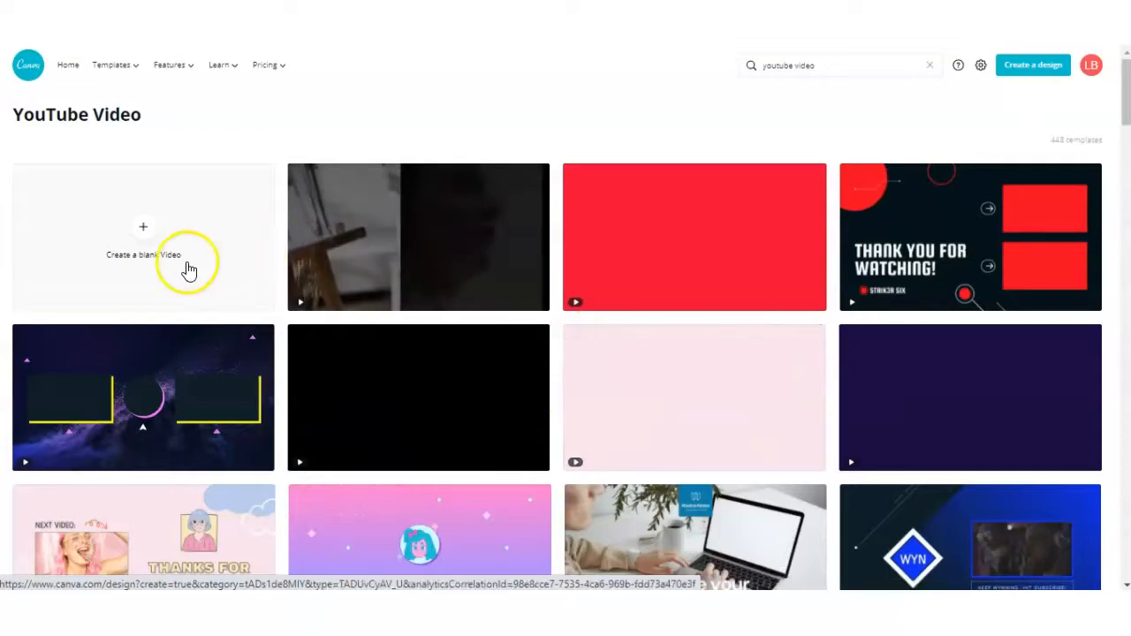
Create a blank YouTube video design and browse the Templates panel in the editor.
click(144, 255)
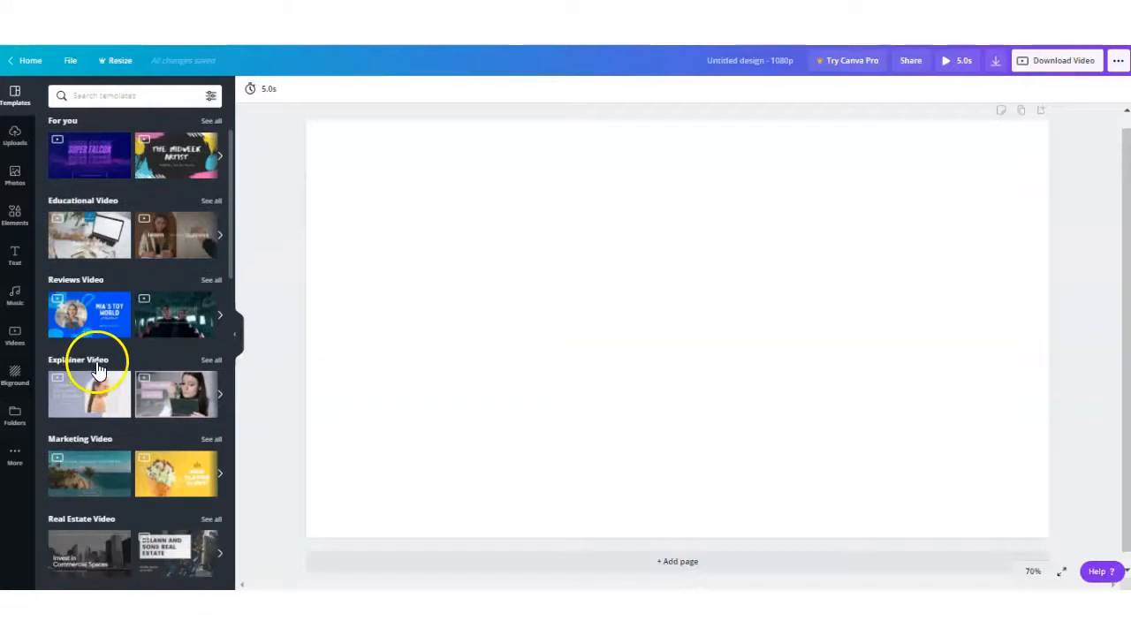
scroll(down, 3)
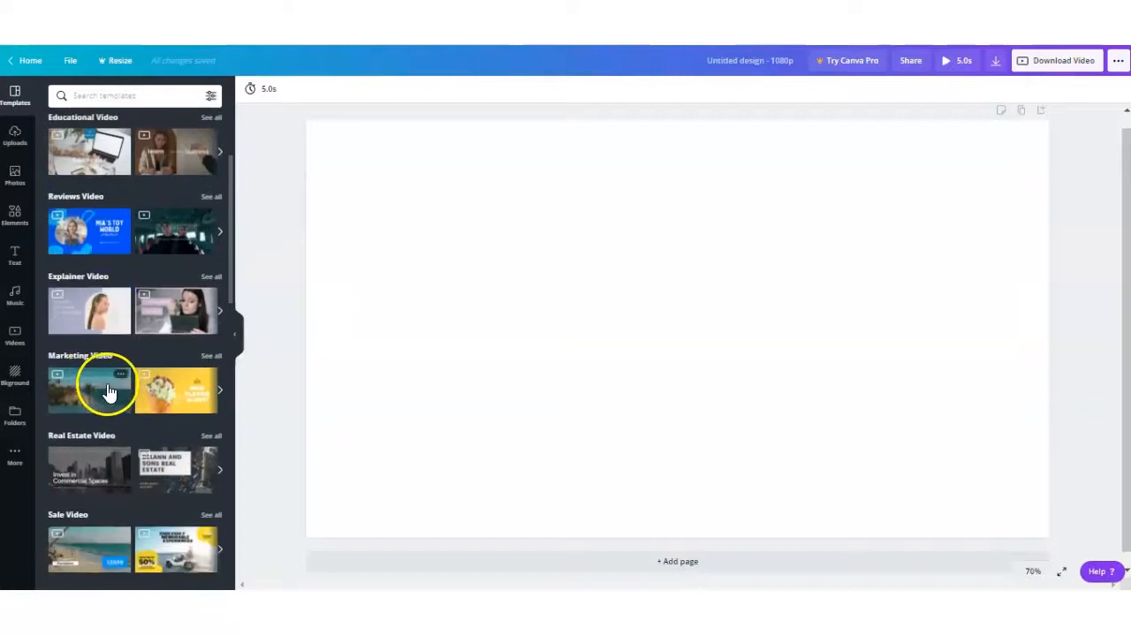
scroll(down, 3)
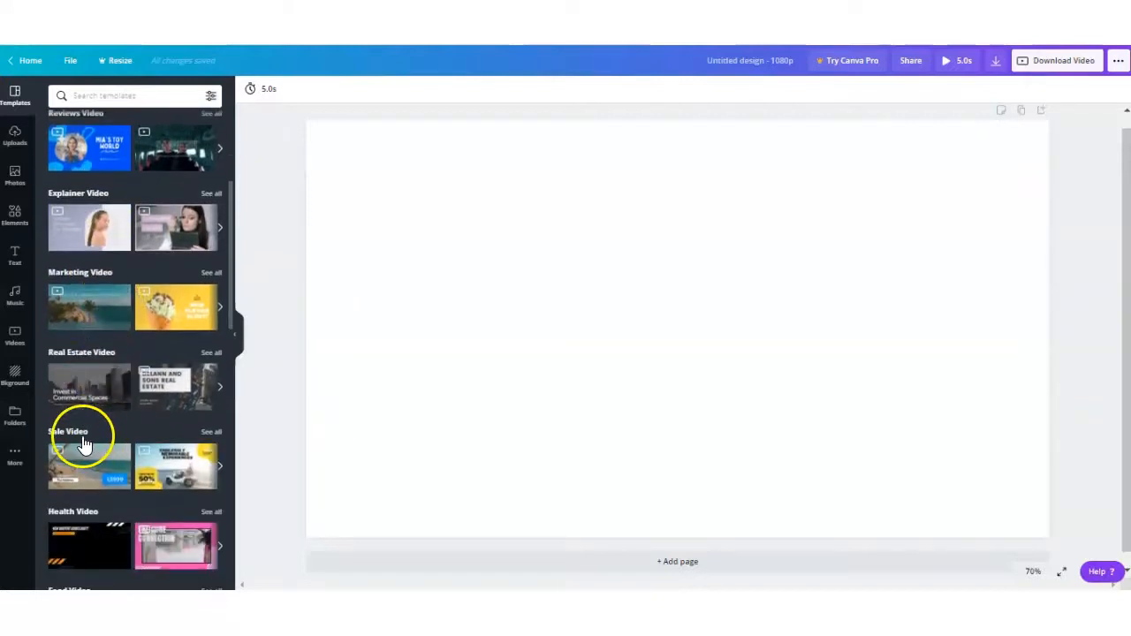
scroll(down, 3)
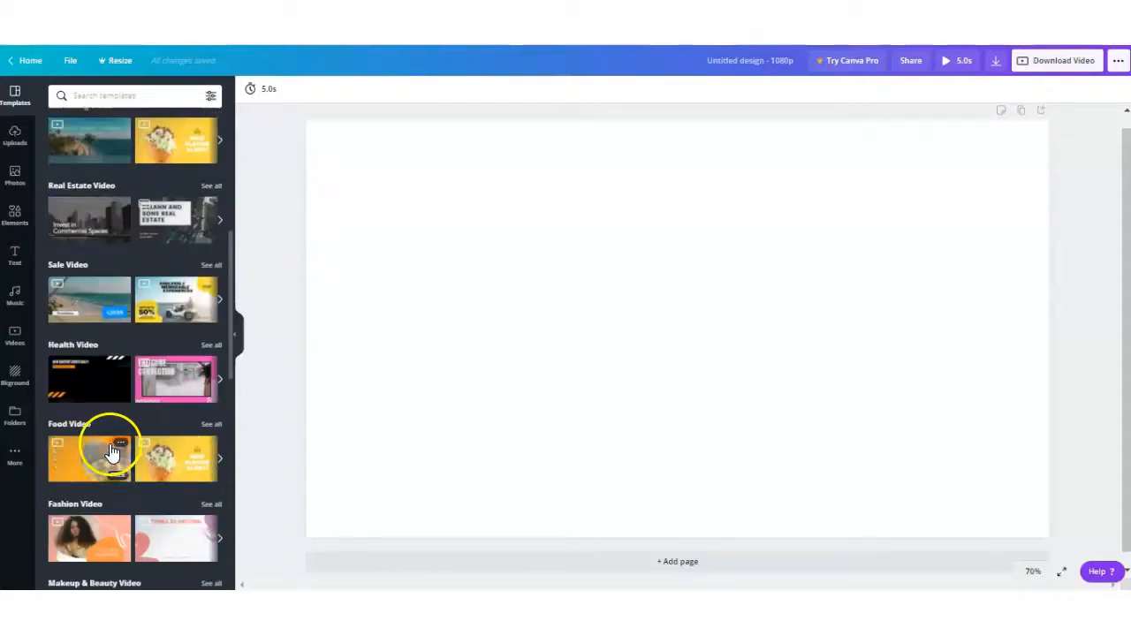
scroll(down, 3)
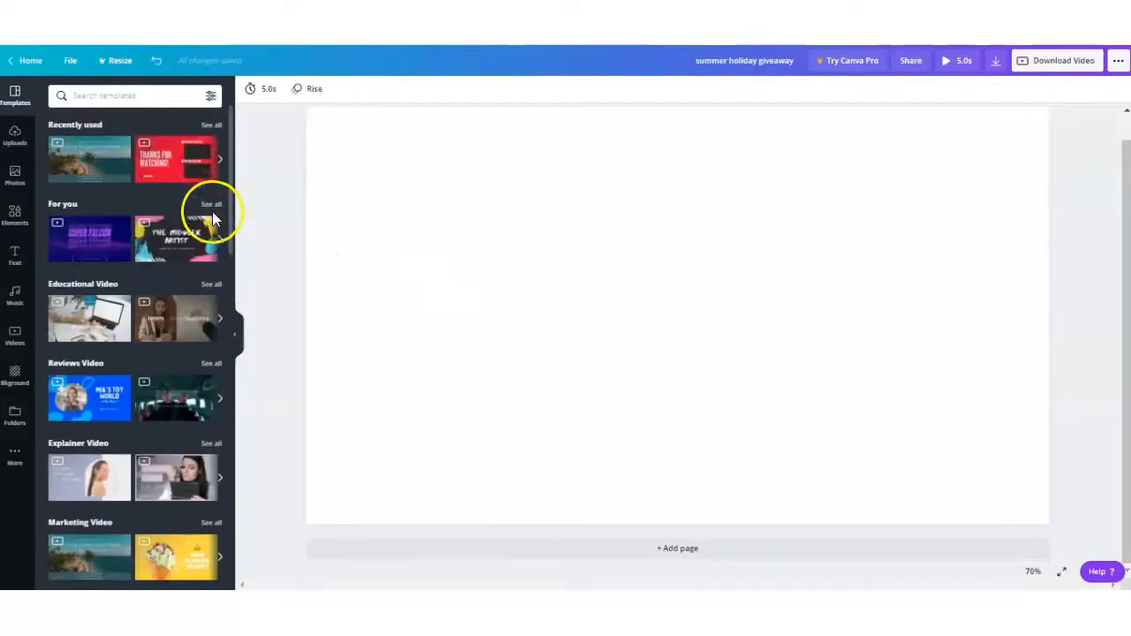
mouse_move(258, 246)
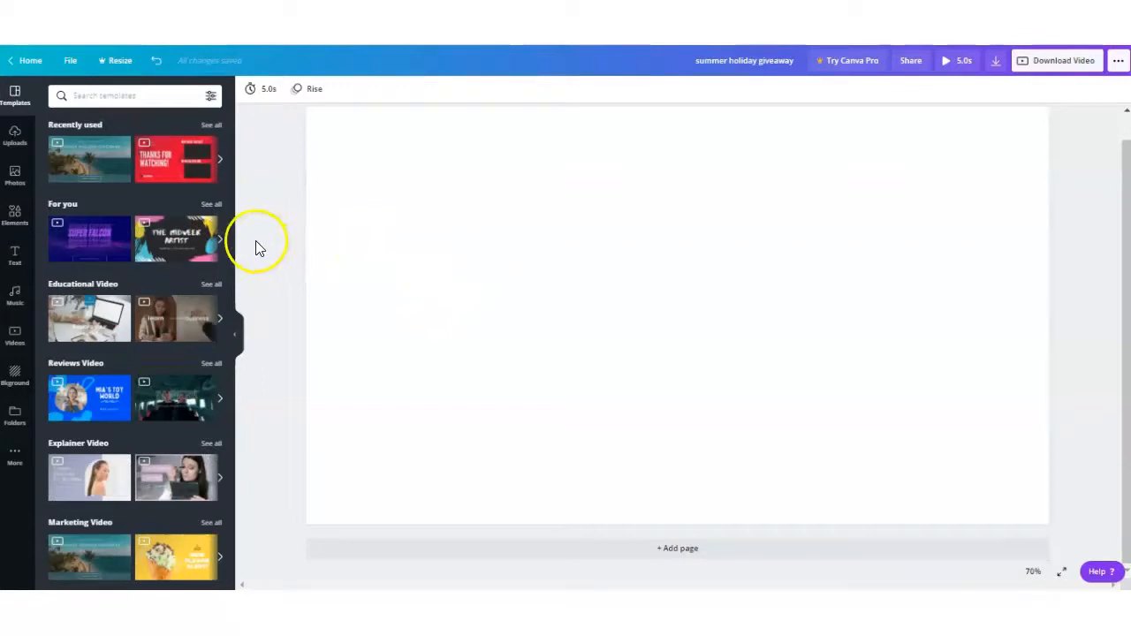
Browse all Frames in Elements and add the computer monitor frame to the page.
click(14, 216)
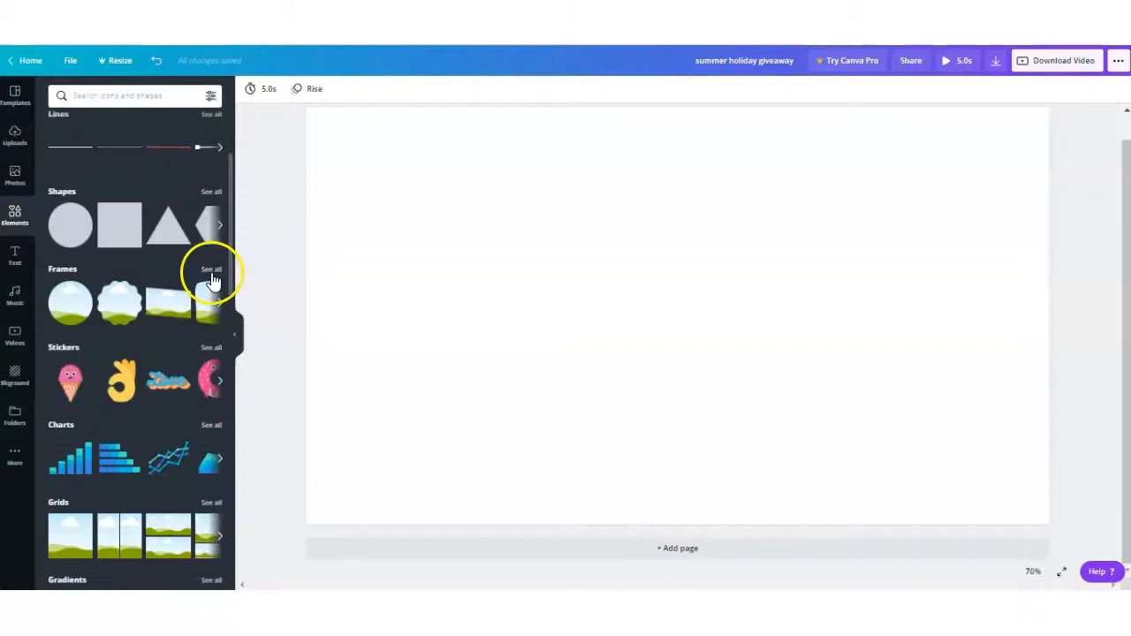
click(212, 269)
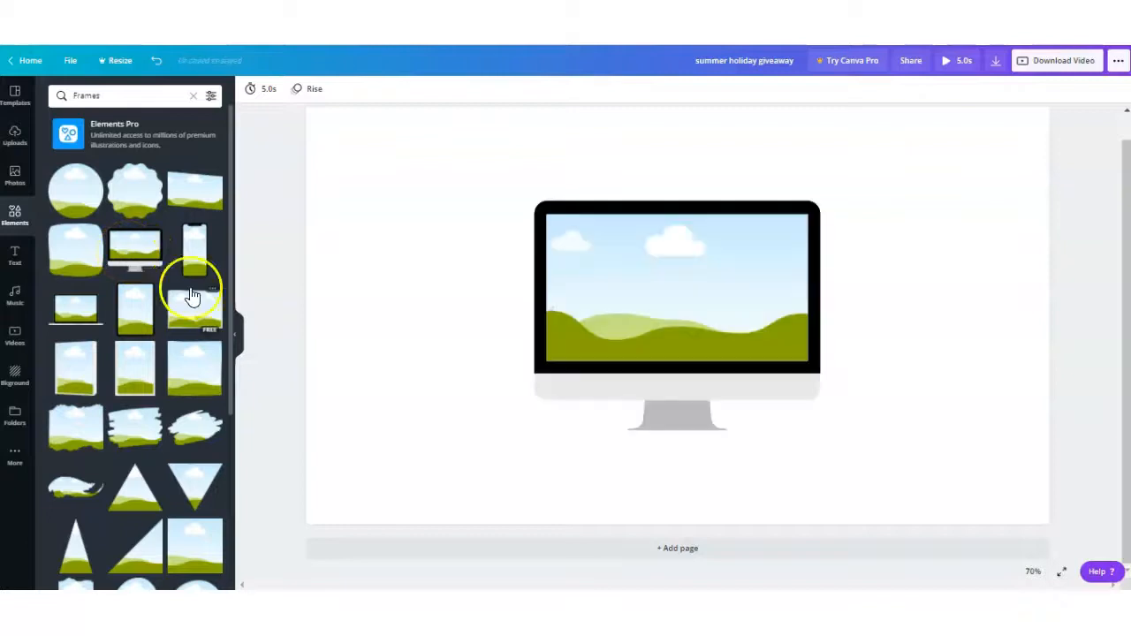
scroll(down, 3)
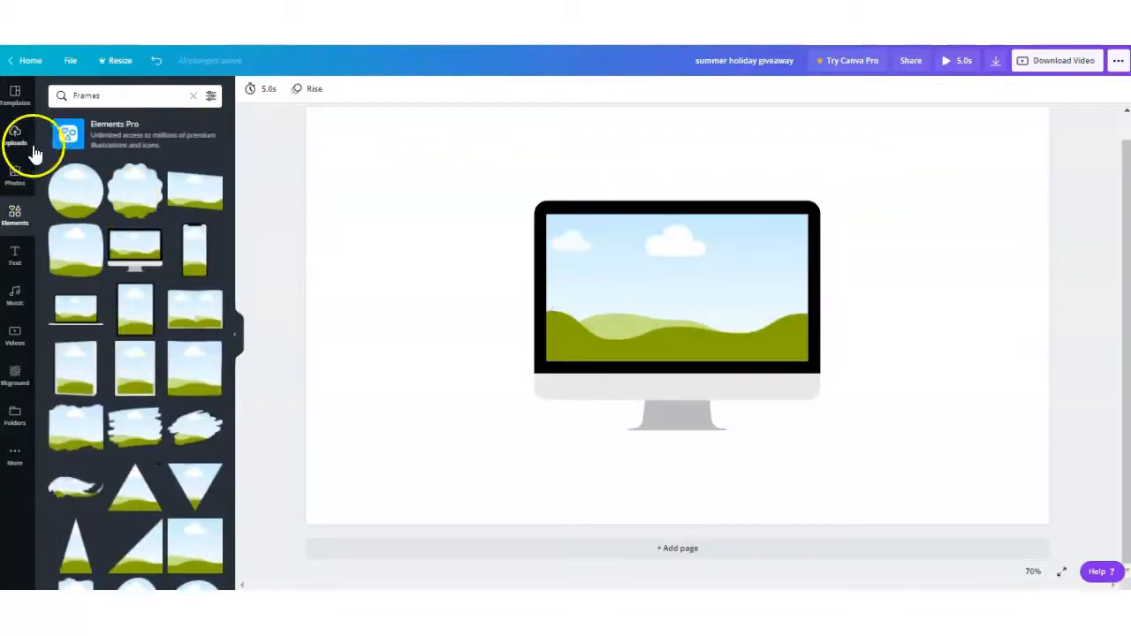
Add the uploaded webcam clip and drop it into the monitor frame's screen.
click(15, 134)
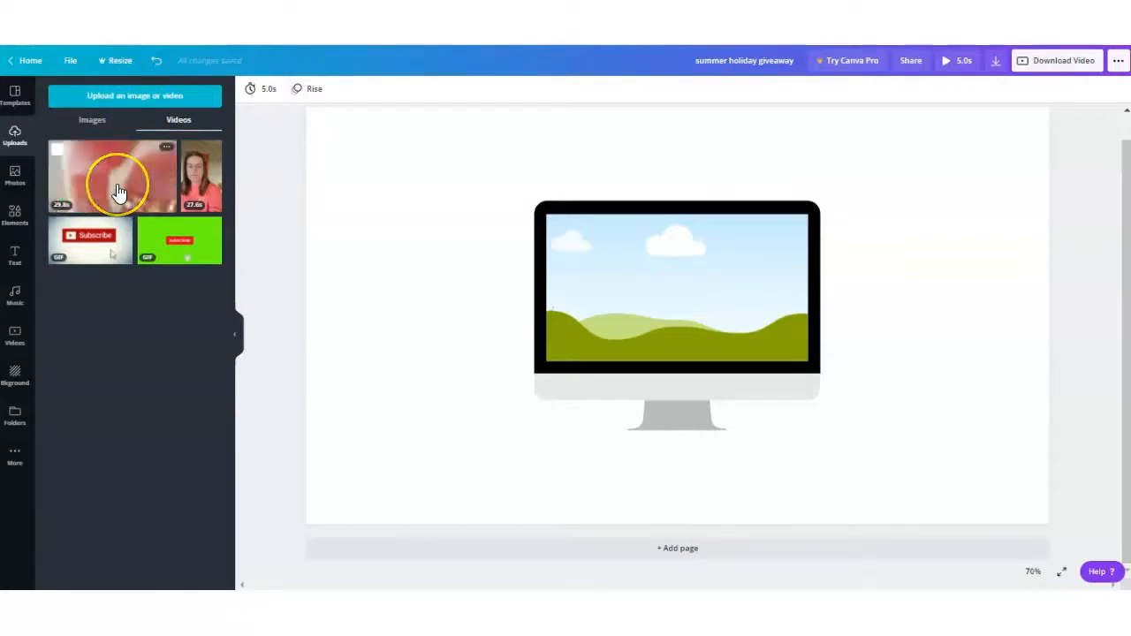
click(113, 175)
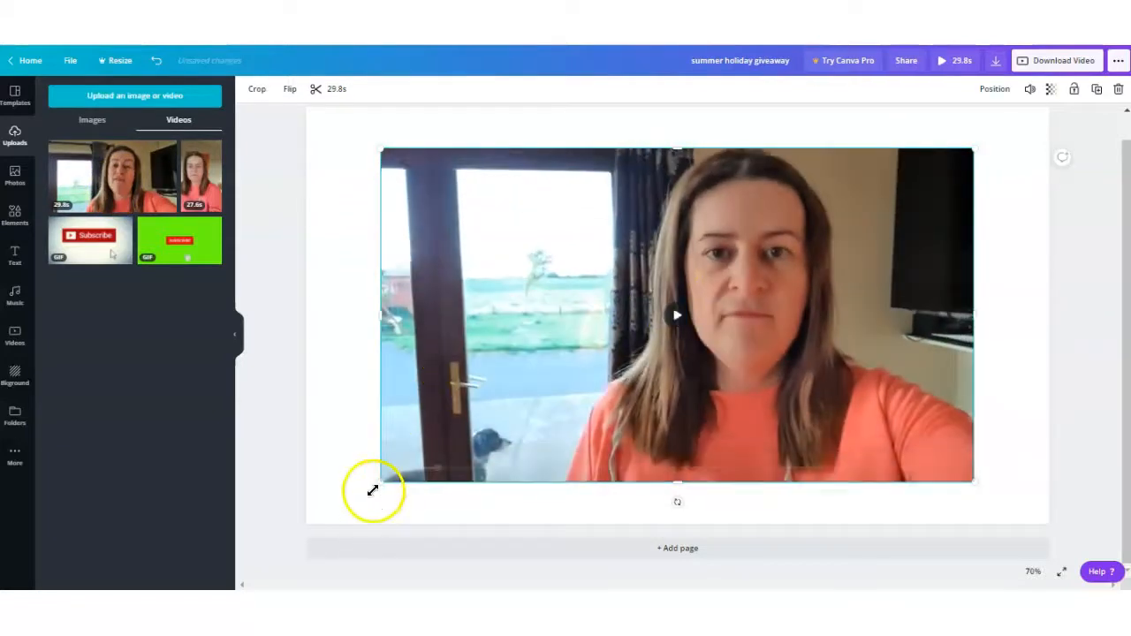
drag(373, 491, 555, 380)
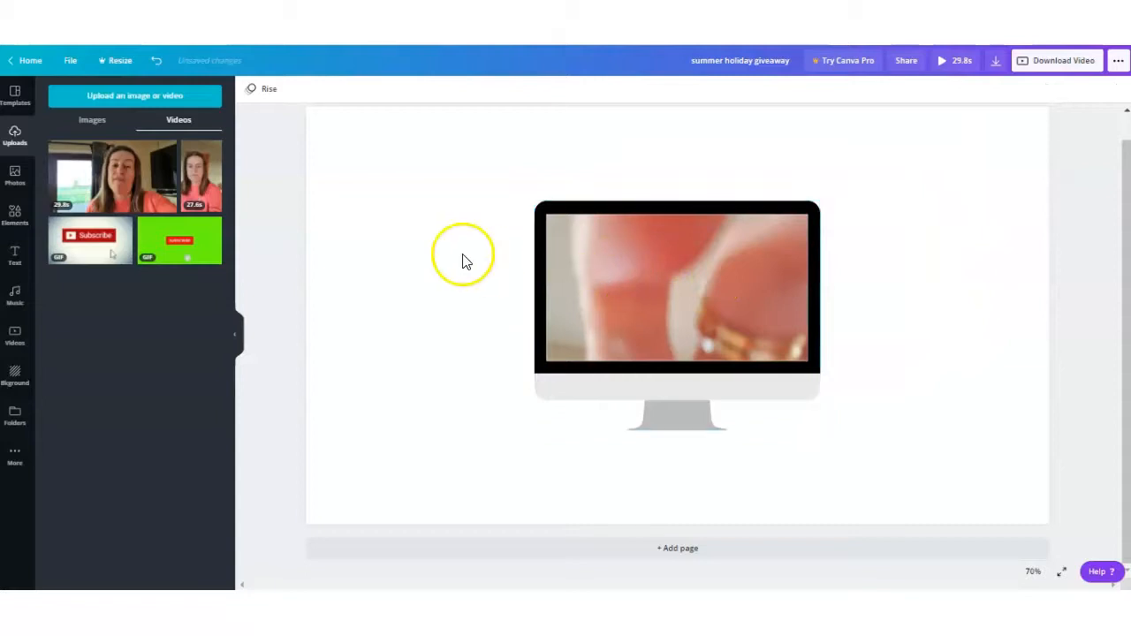
click(676, 286)
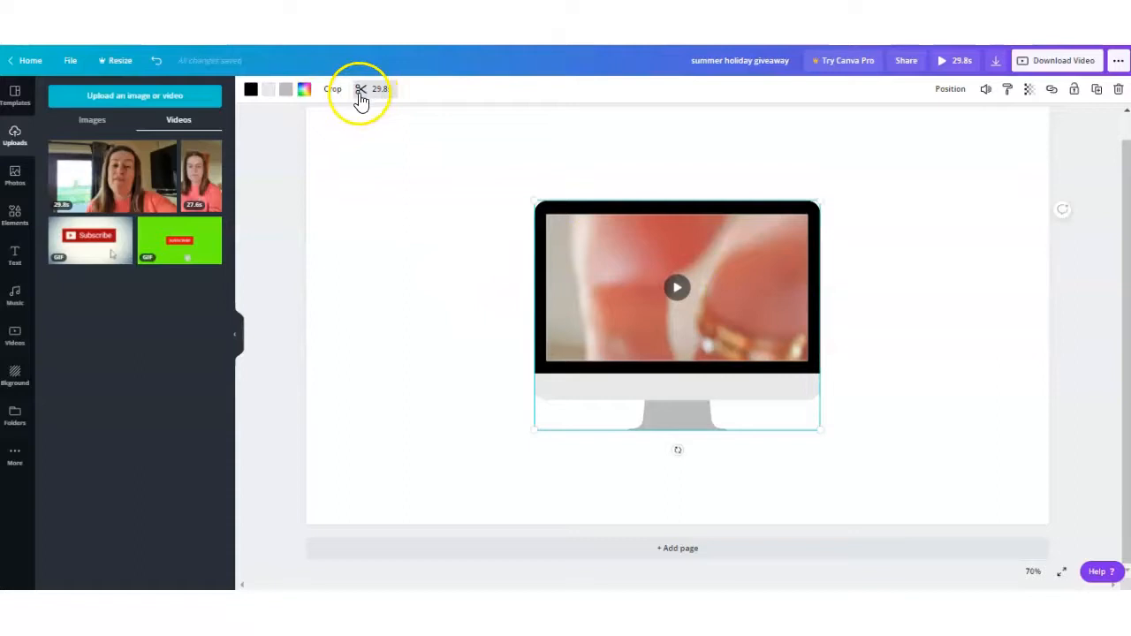
Trim the framed clip's start so its length reads 26.0s.
click(334, 88)
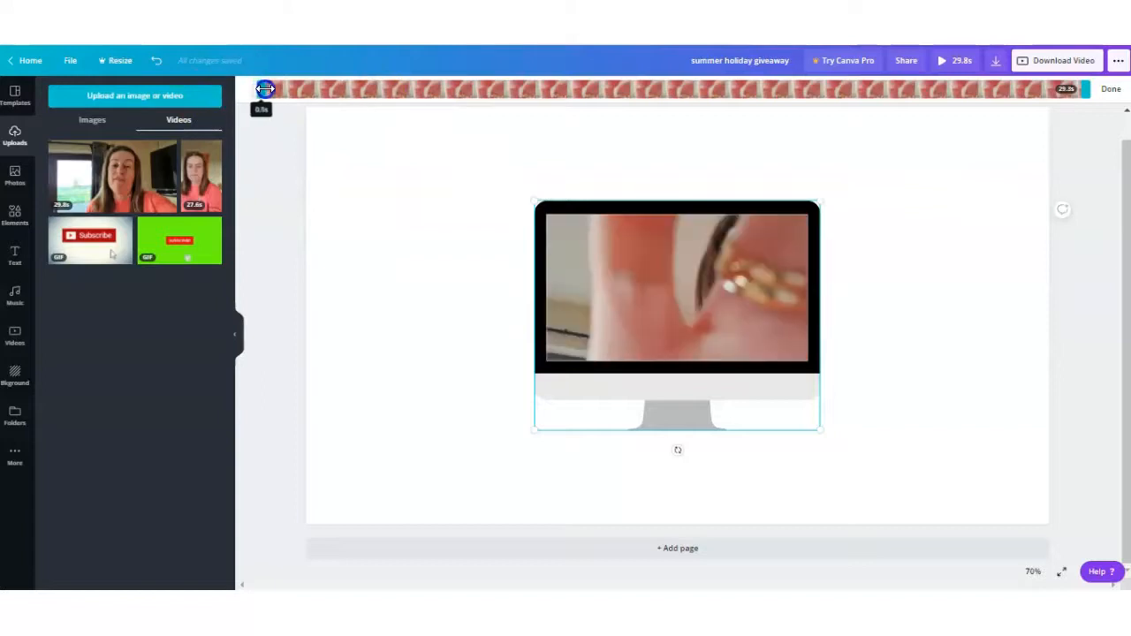
drag(265, 89, 294, 89)
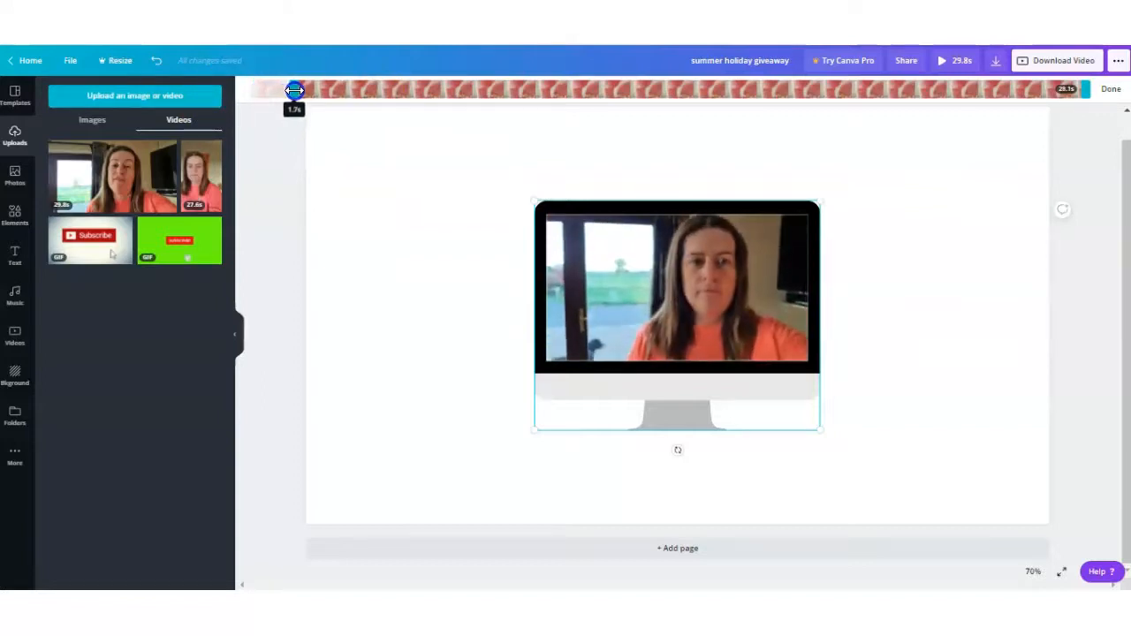
drag(294, 88, 316, 88)
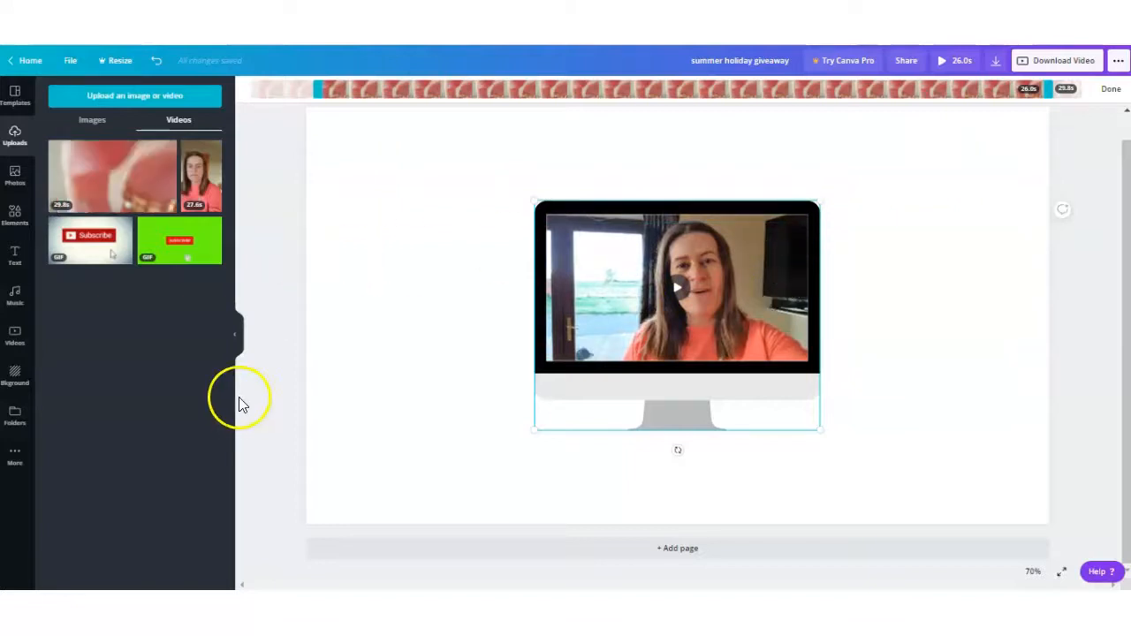
mouse_move(310, 334)
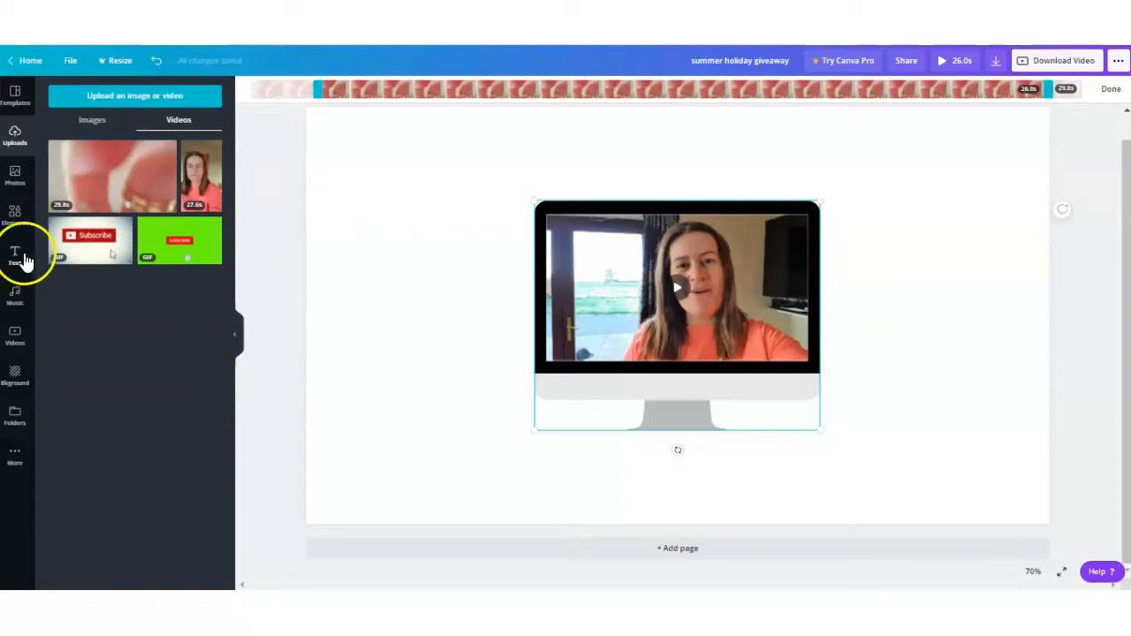
Add an animated Confetti sticker over the monitor and adjust its layer position.
click(14, 214)
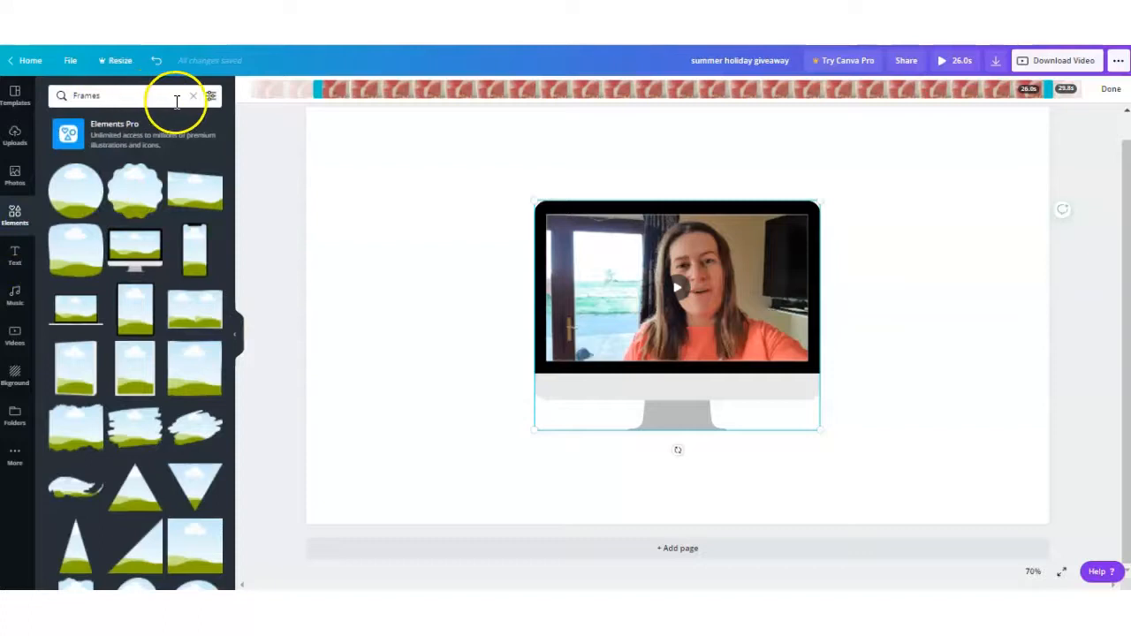
click(192, 95)
text(Stickers)
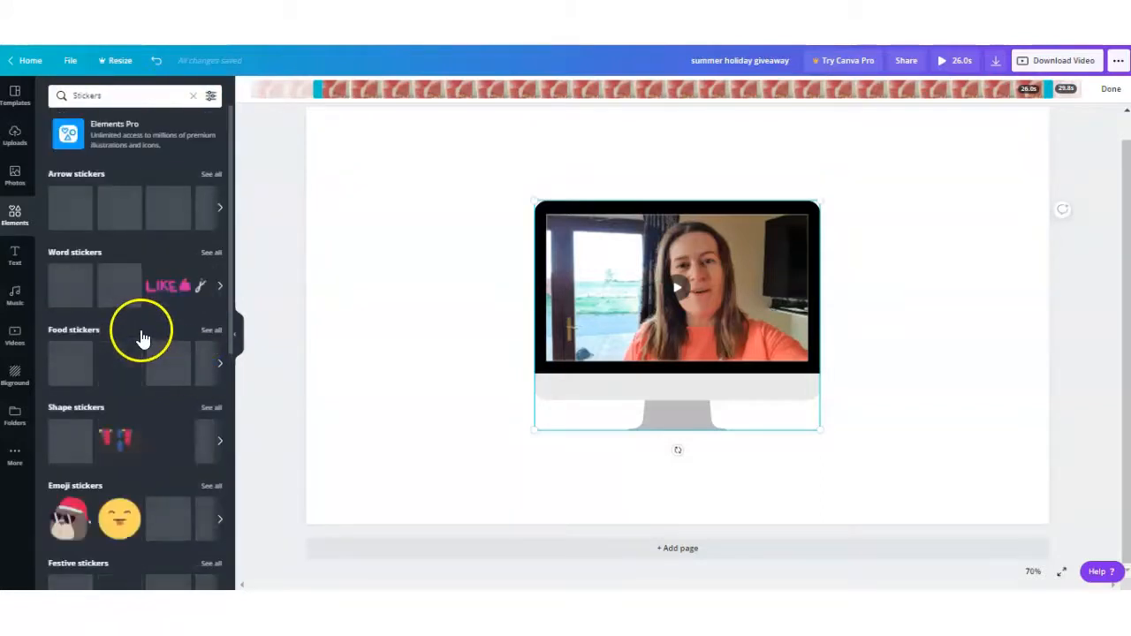
scroll(down, 3)
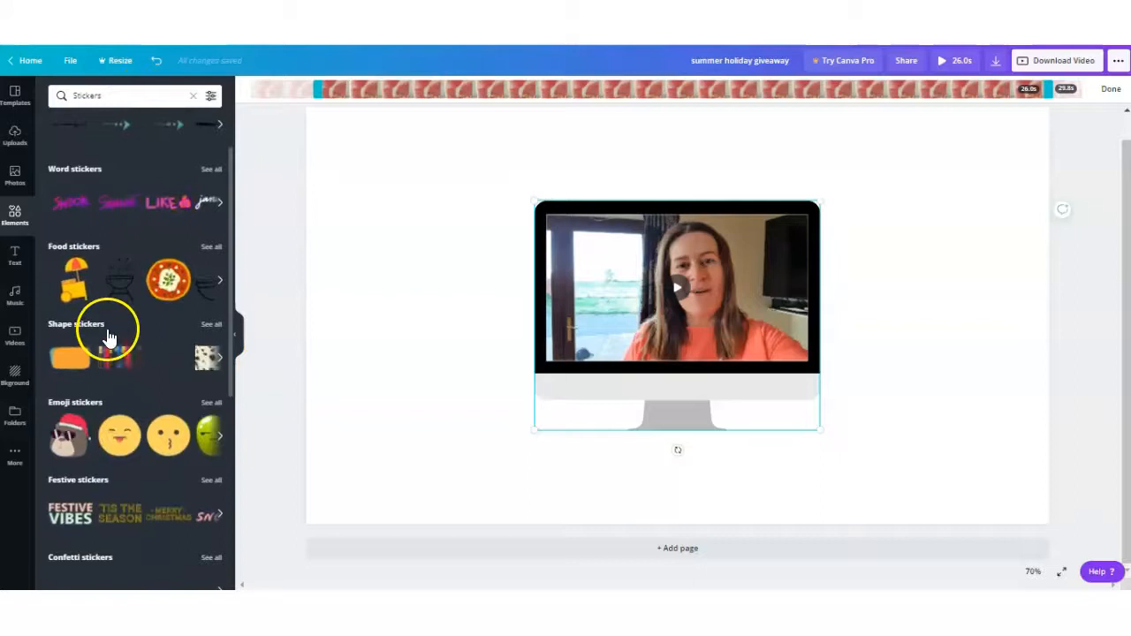
scroll(down, 3)
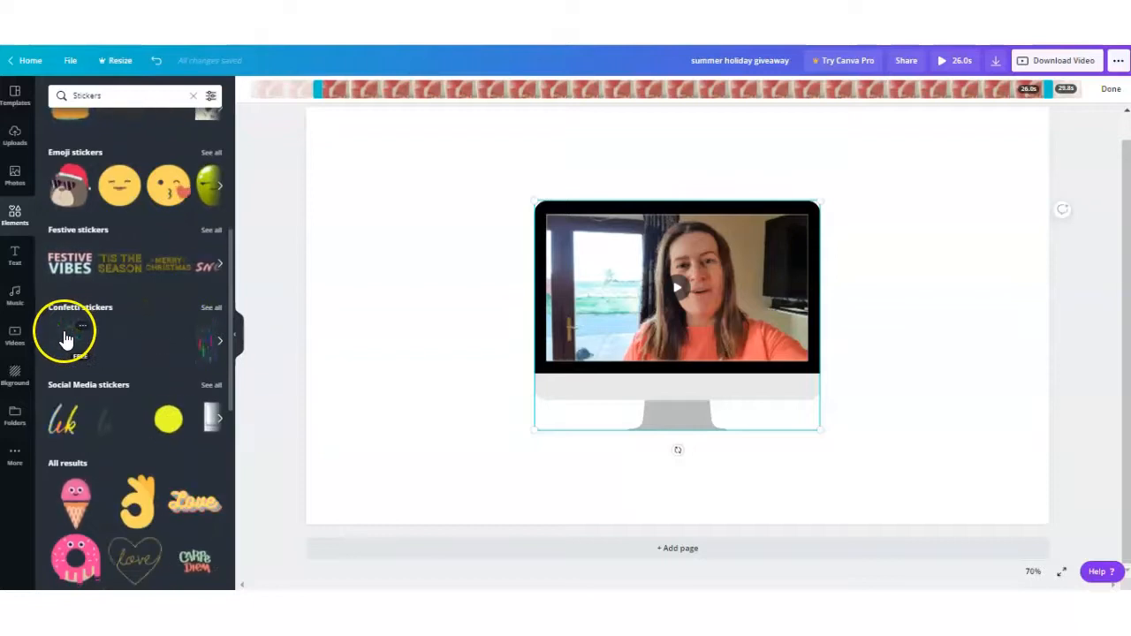
click(67, 339)
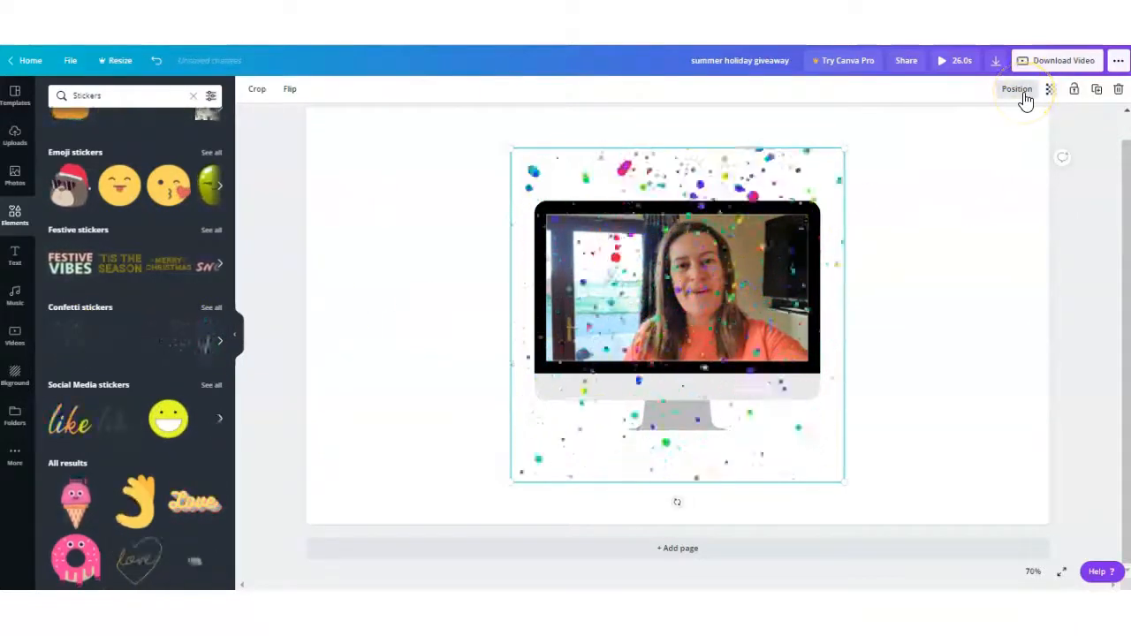
click(1016, 88)
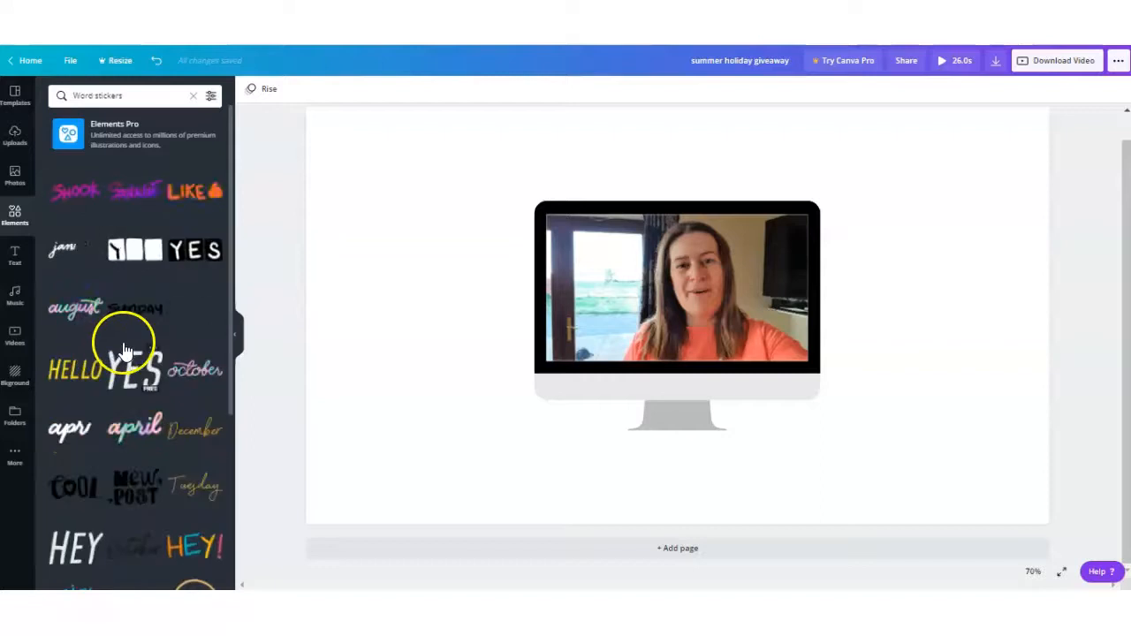
Add the pink LIKE word sticker and place it at the bottom-left of the page.
click(189, 191)
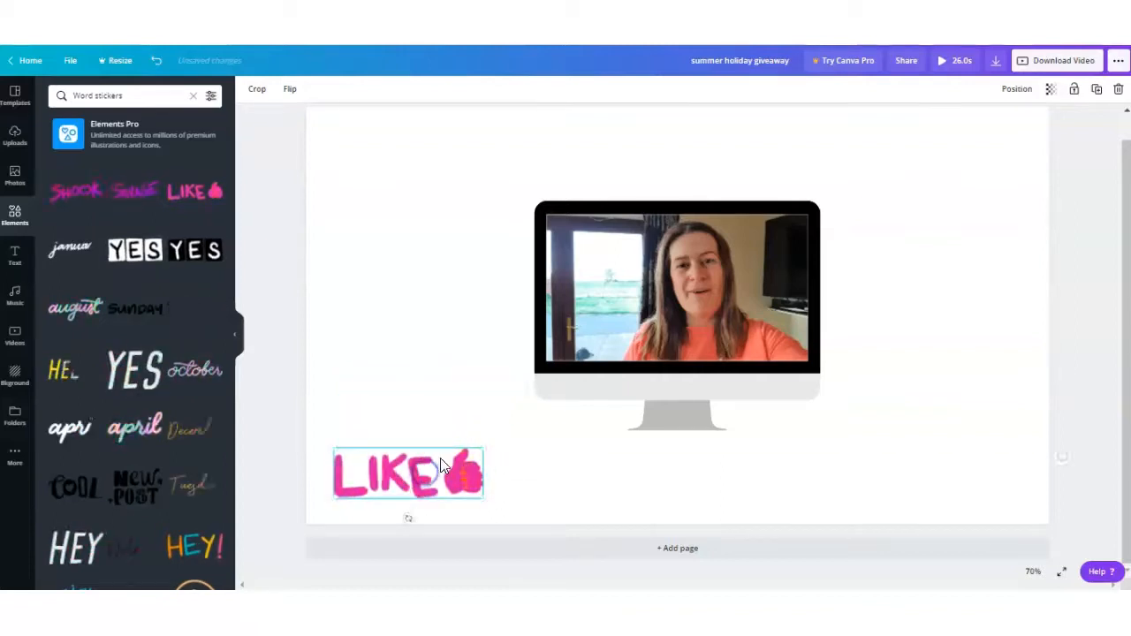
scroll(down, 3)
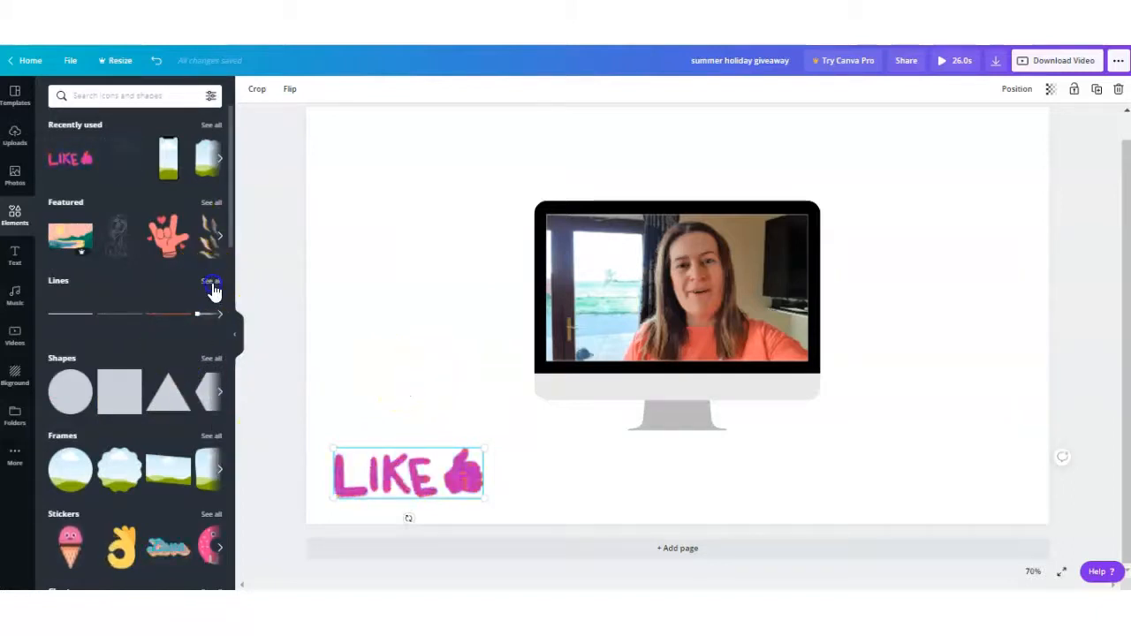
Show all Lines filtered to Animated results only.
click(212, 281)
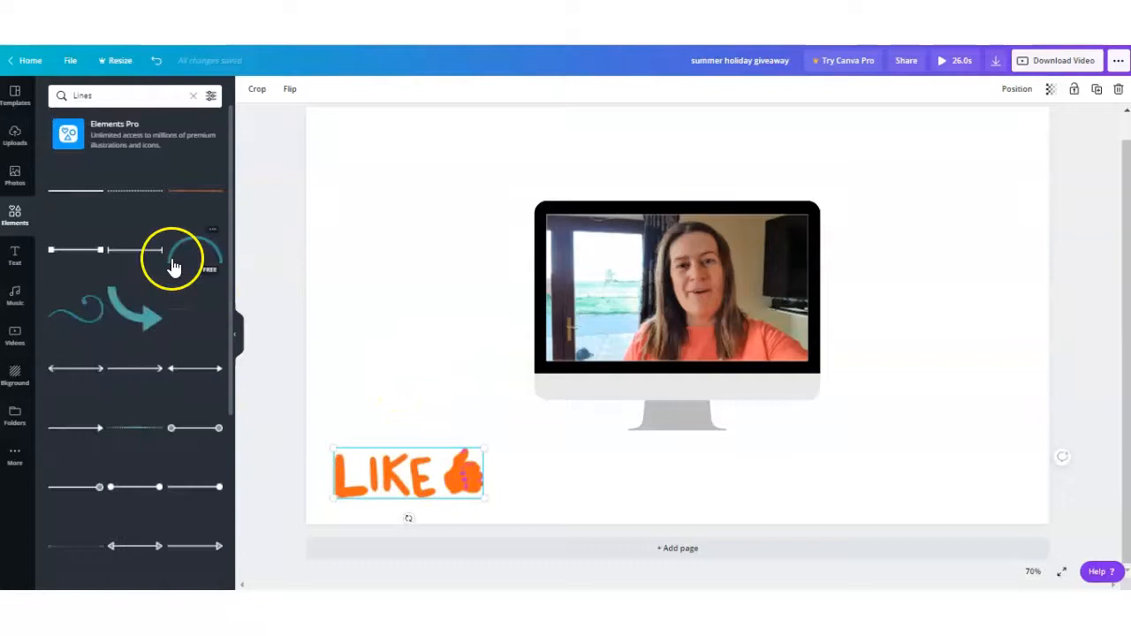
click(210, 96)
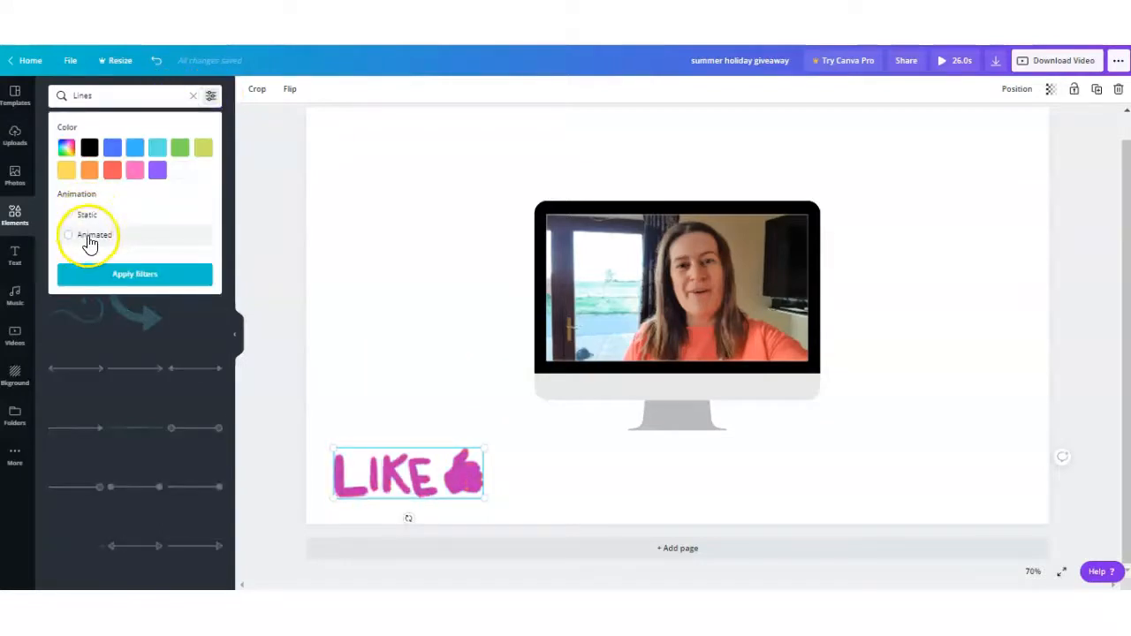
click(67, 233)
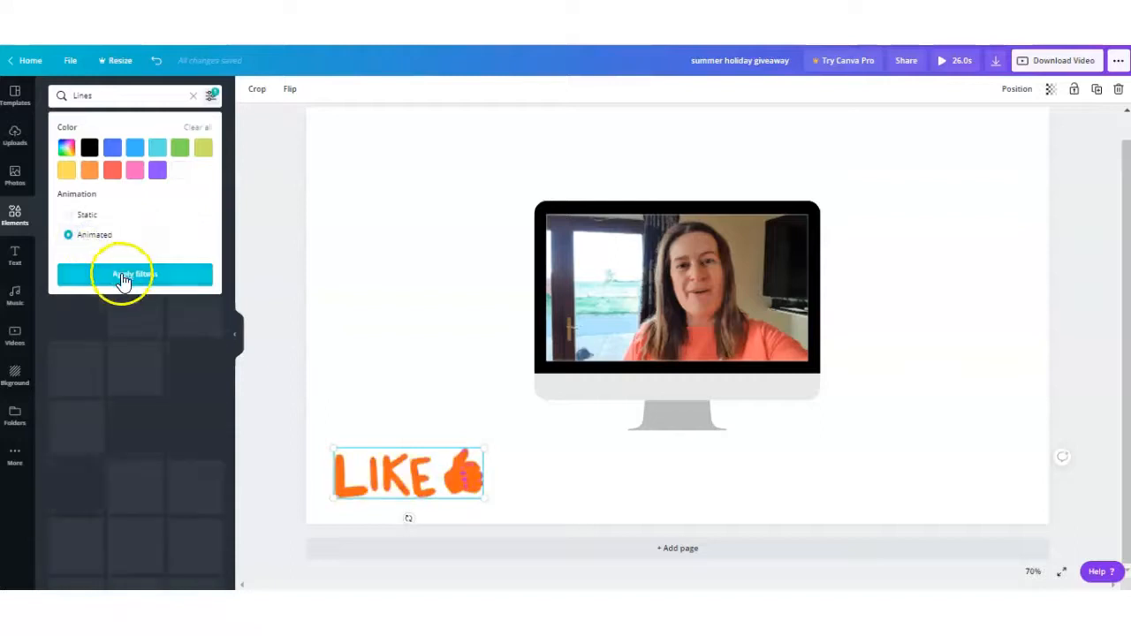
click(135, 275)
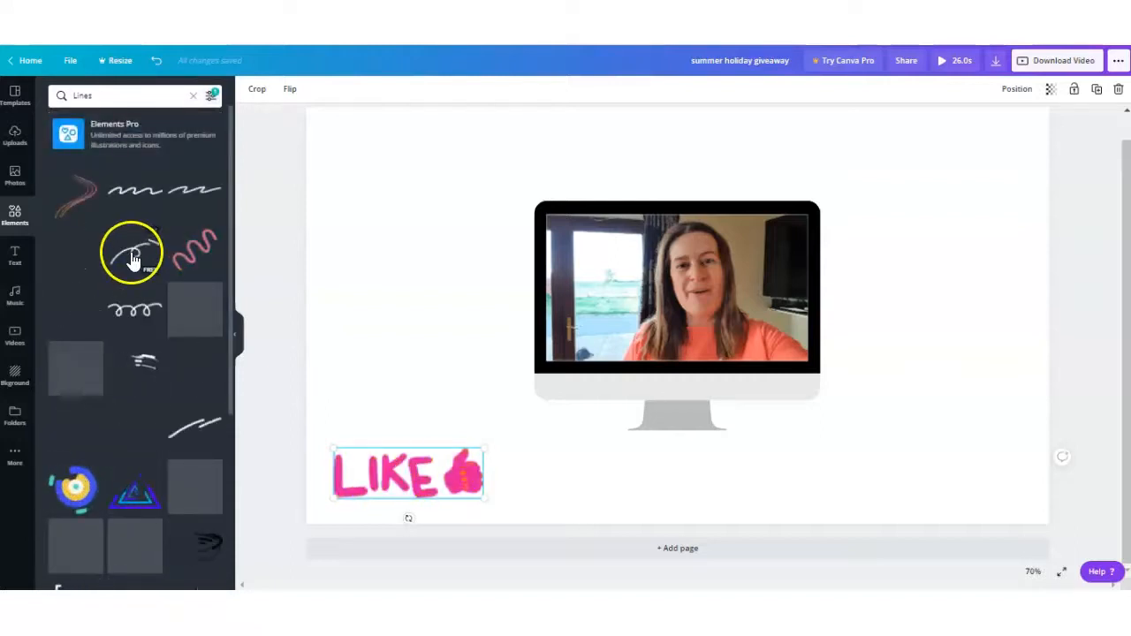
scroll(down, 3)
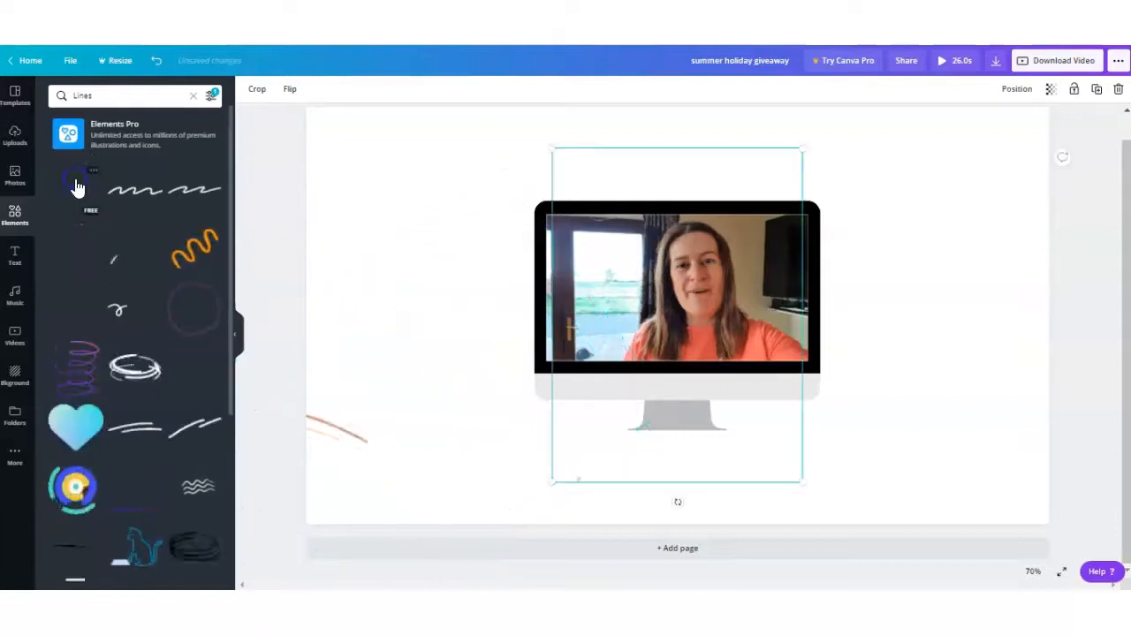
Add an animated line and send it backward behind the monitor frame.
click(74, 180)
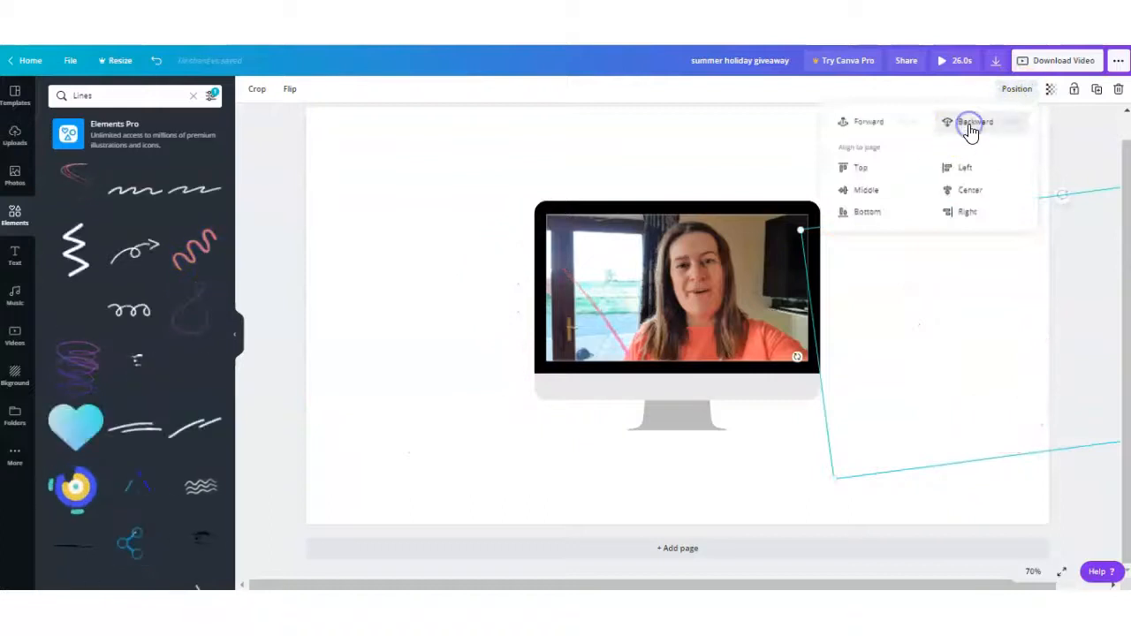
click(976, 120)
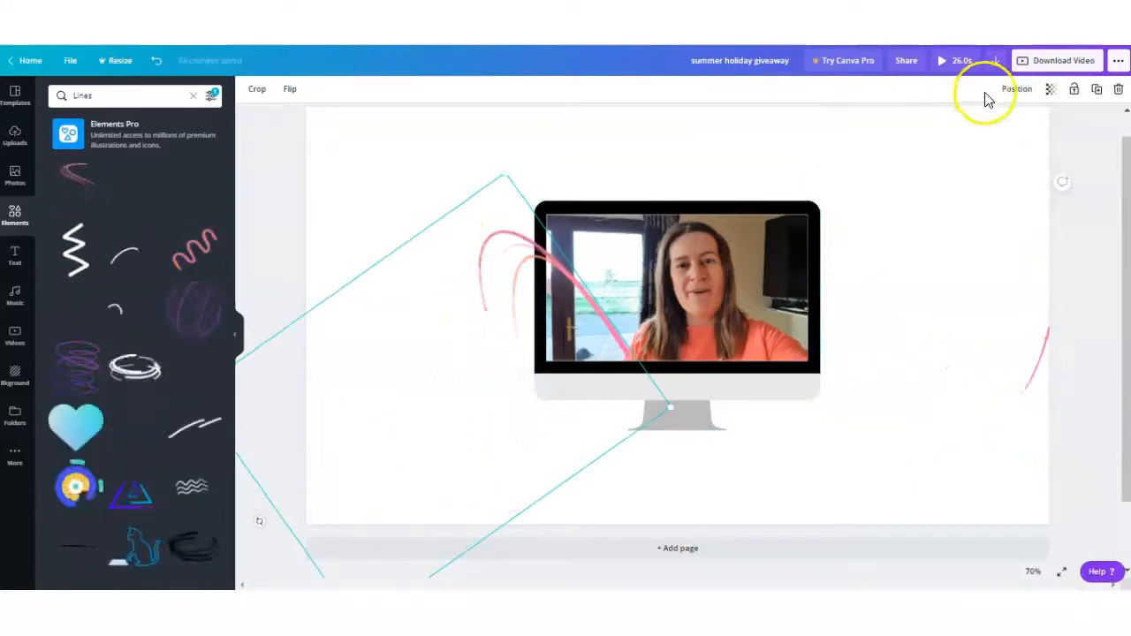
click(1018, 89)
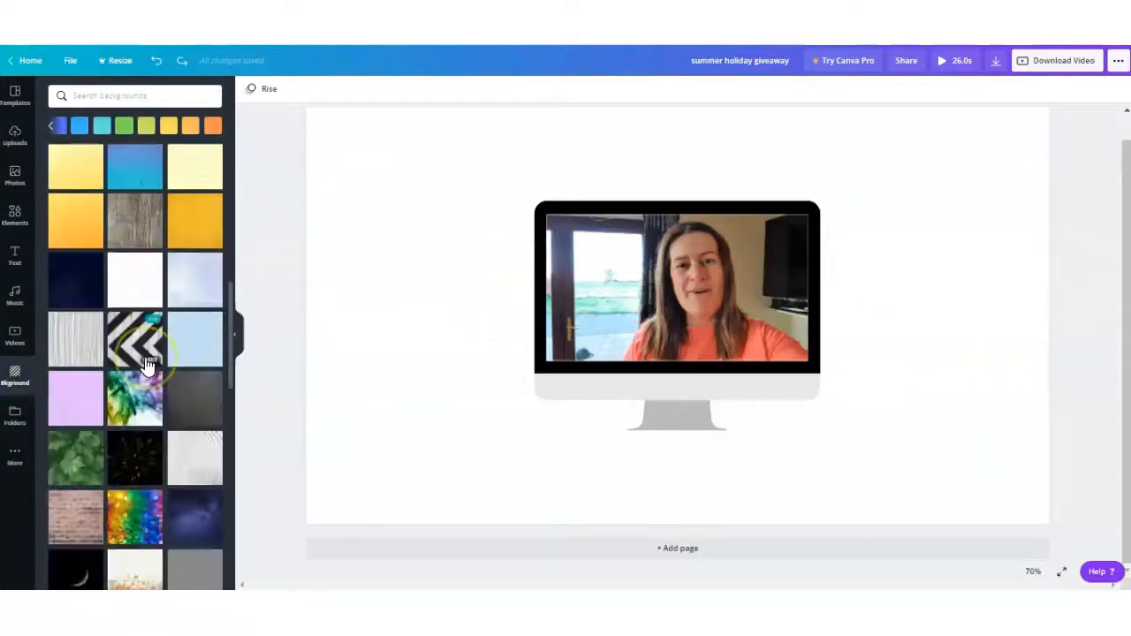
Apply the blue gradient background, tint it light blue and lower its transparency.
scroll(down, 3)
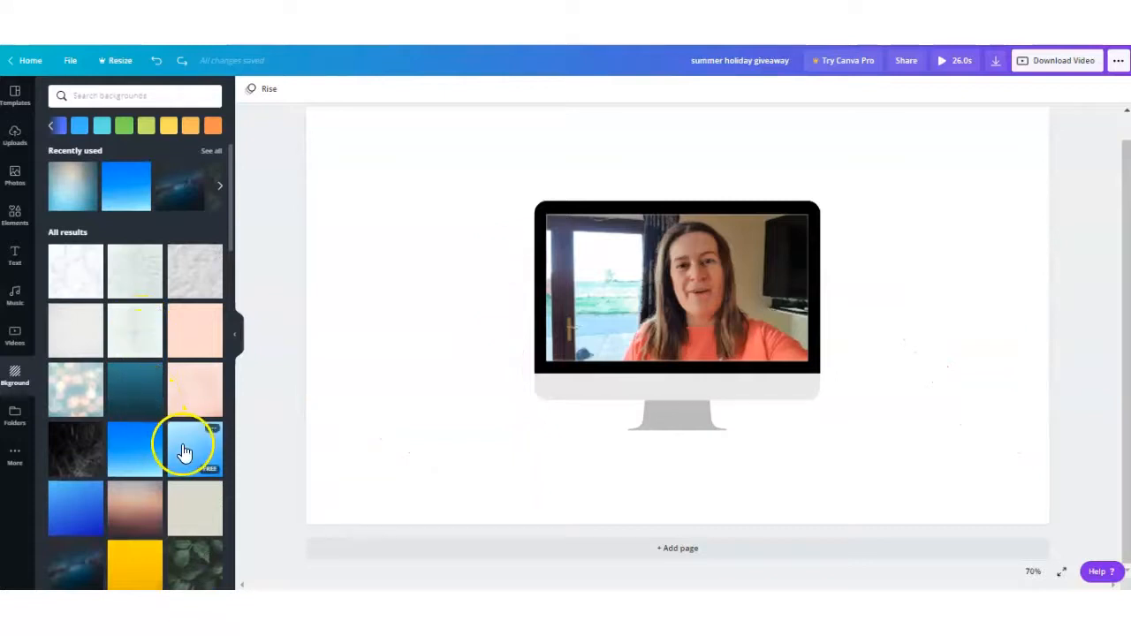
click(194, 449)
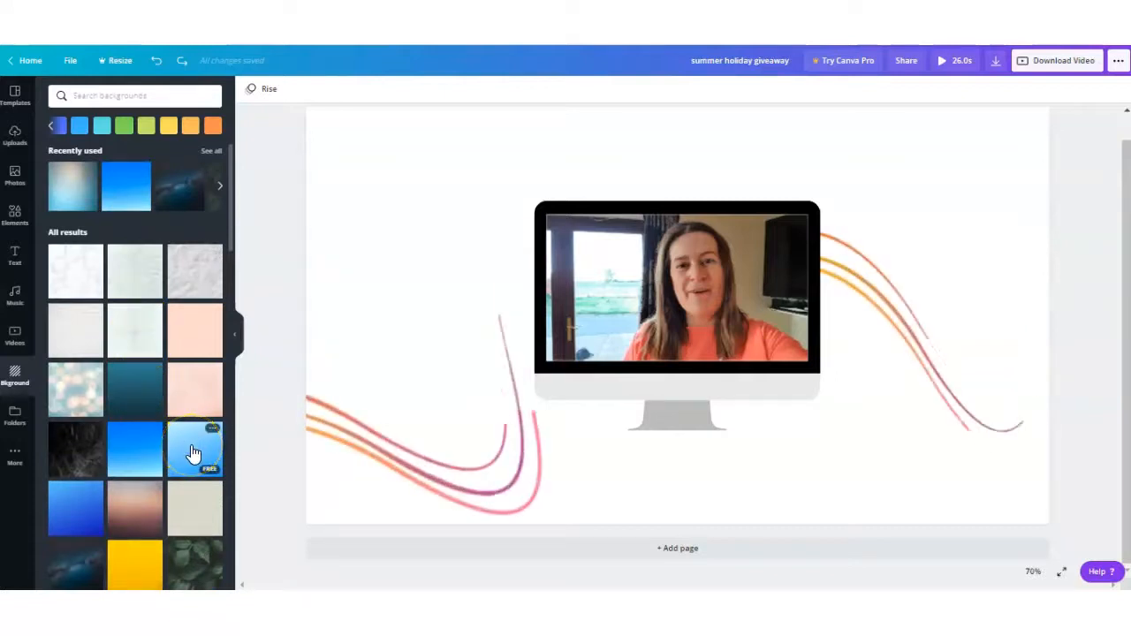
click(194, 449)
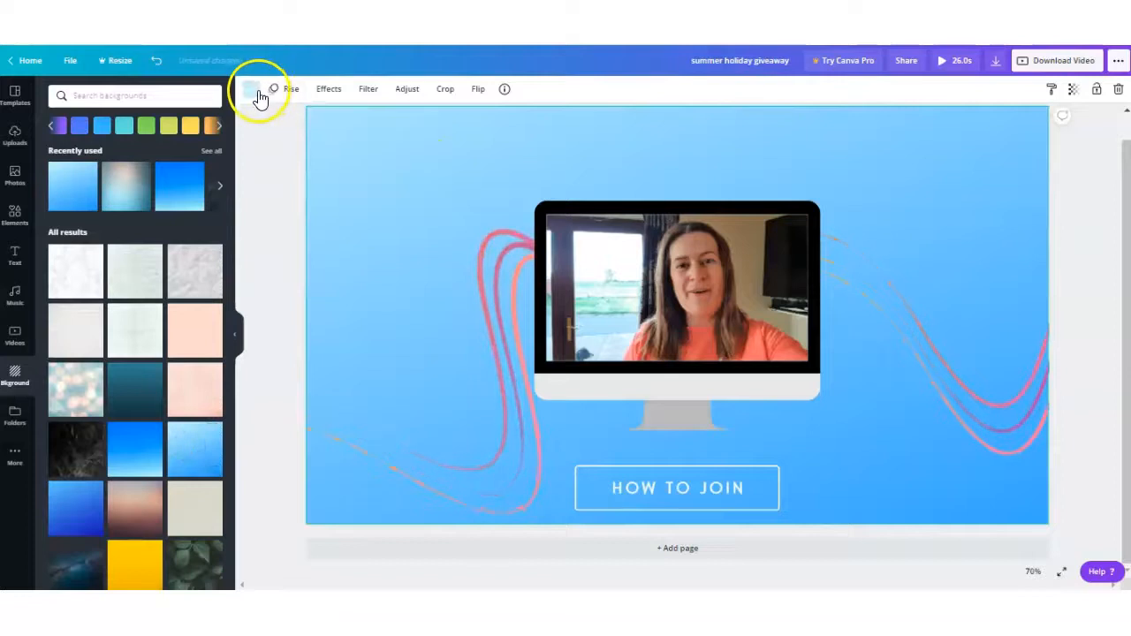
click(253, 96)
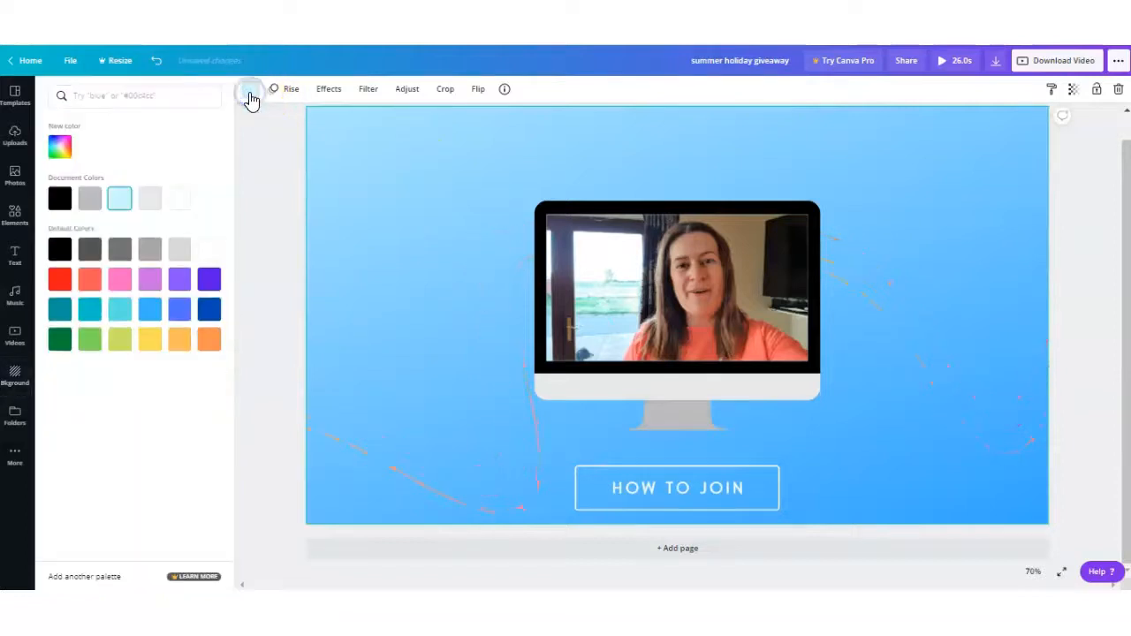
click(148, 198)
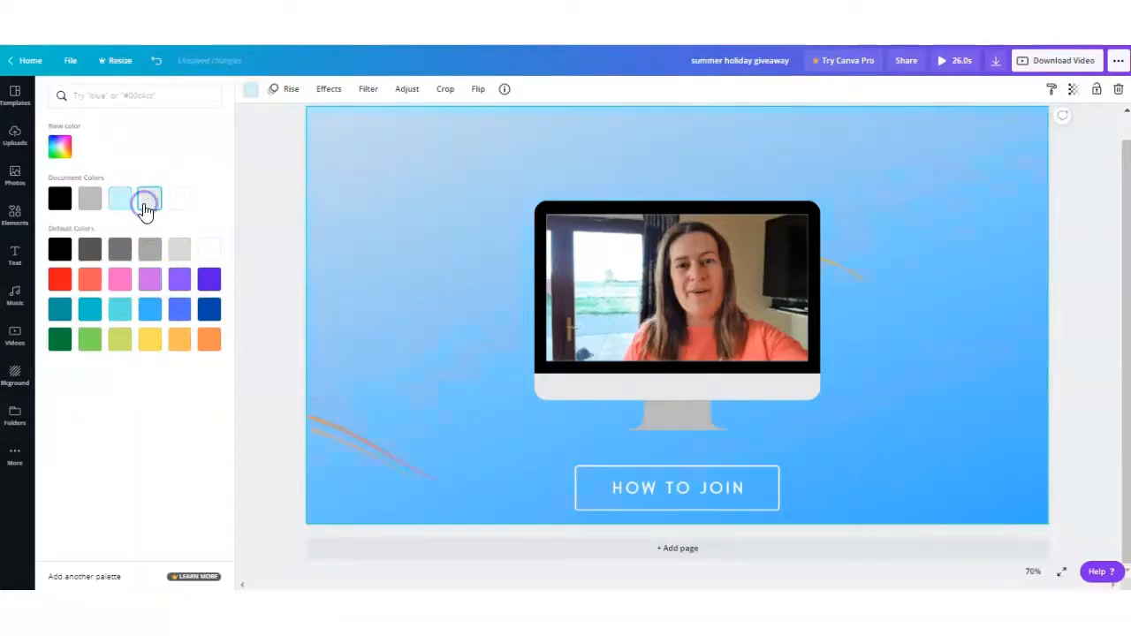
click(14, 373)
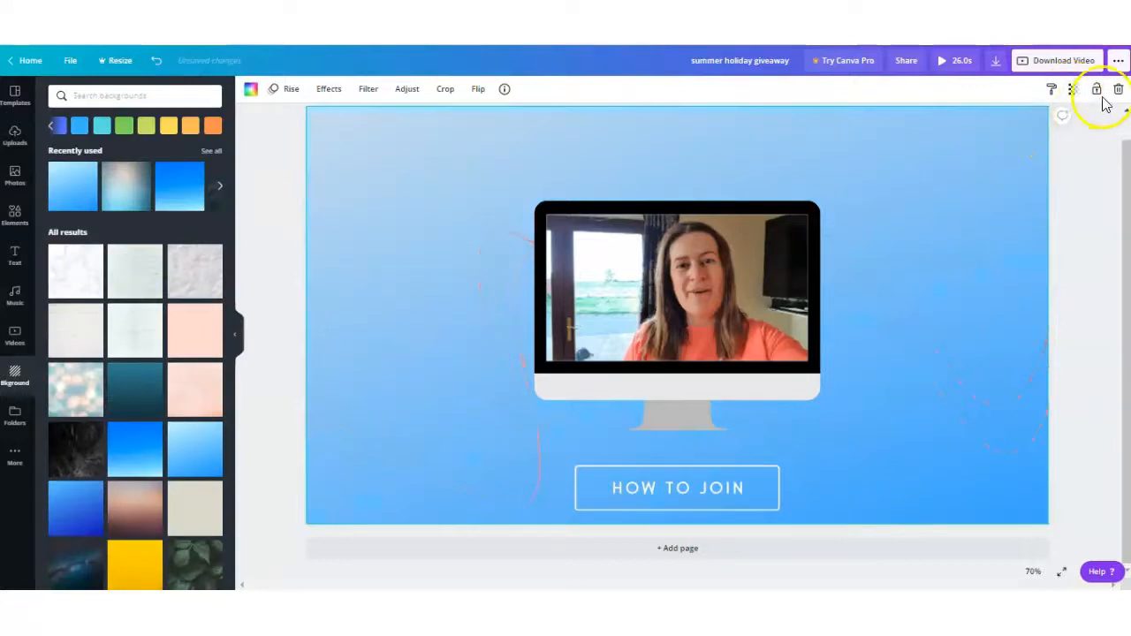
click(1073, 88)
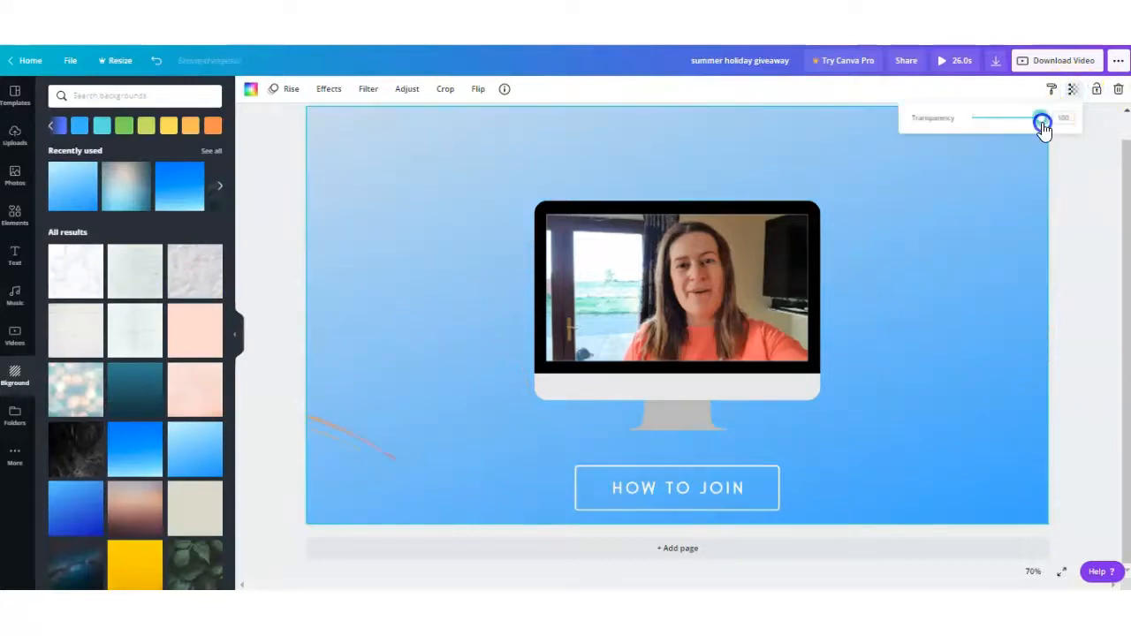
drag(1041, 122, 1008, 122)
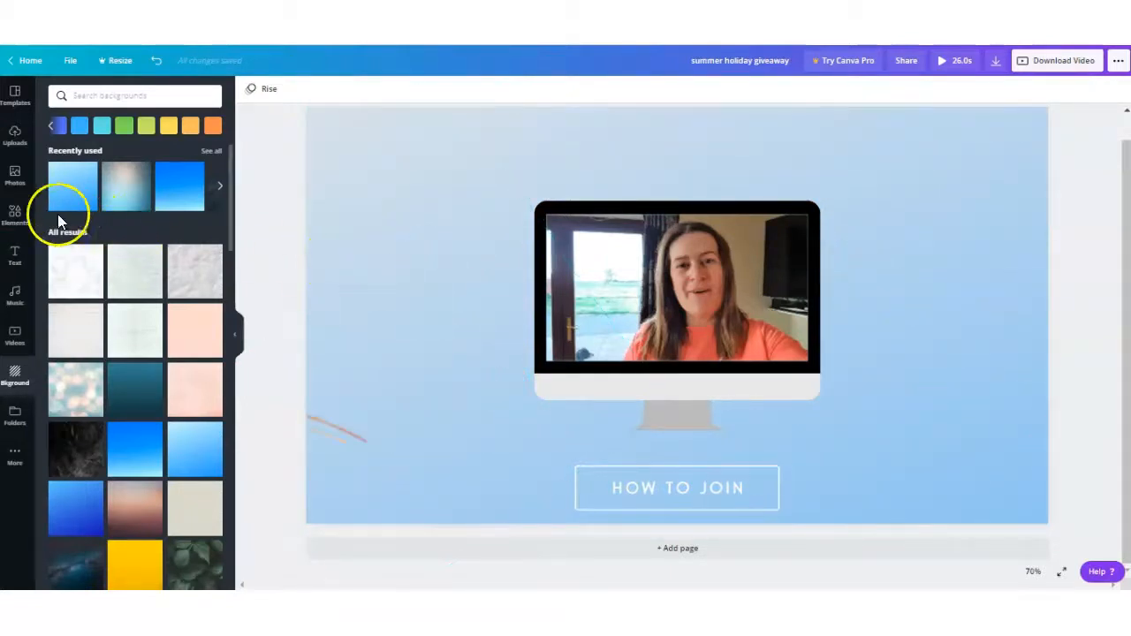
Search Stickers for 'stars' and add sparkling star stickers to the page.
click(14, 216)
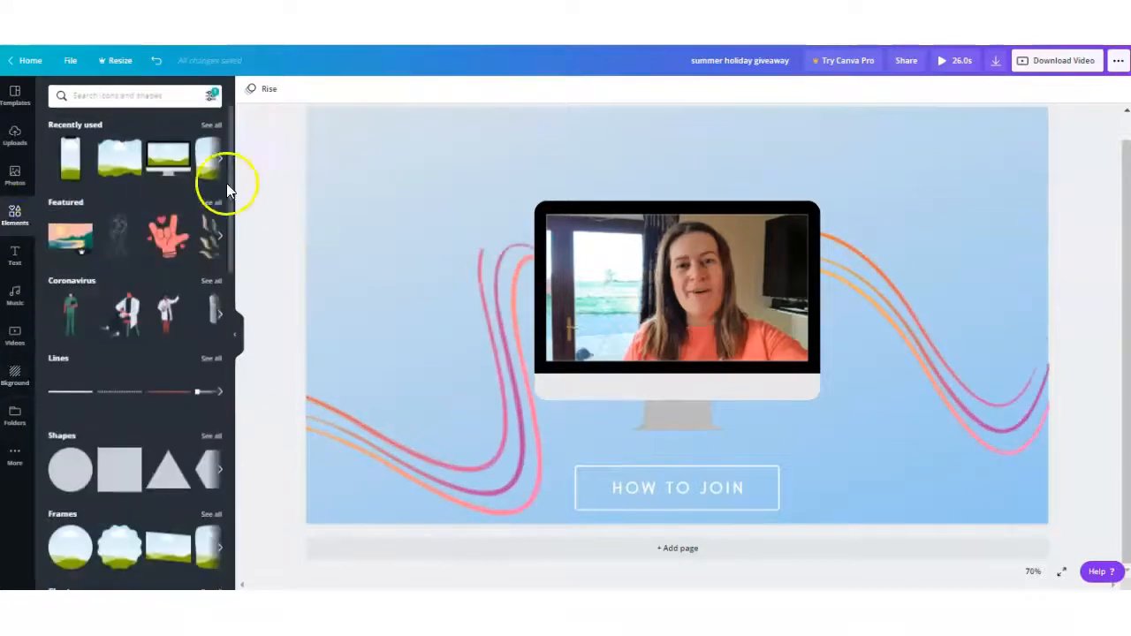
click(212, 96)
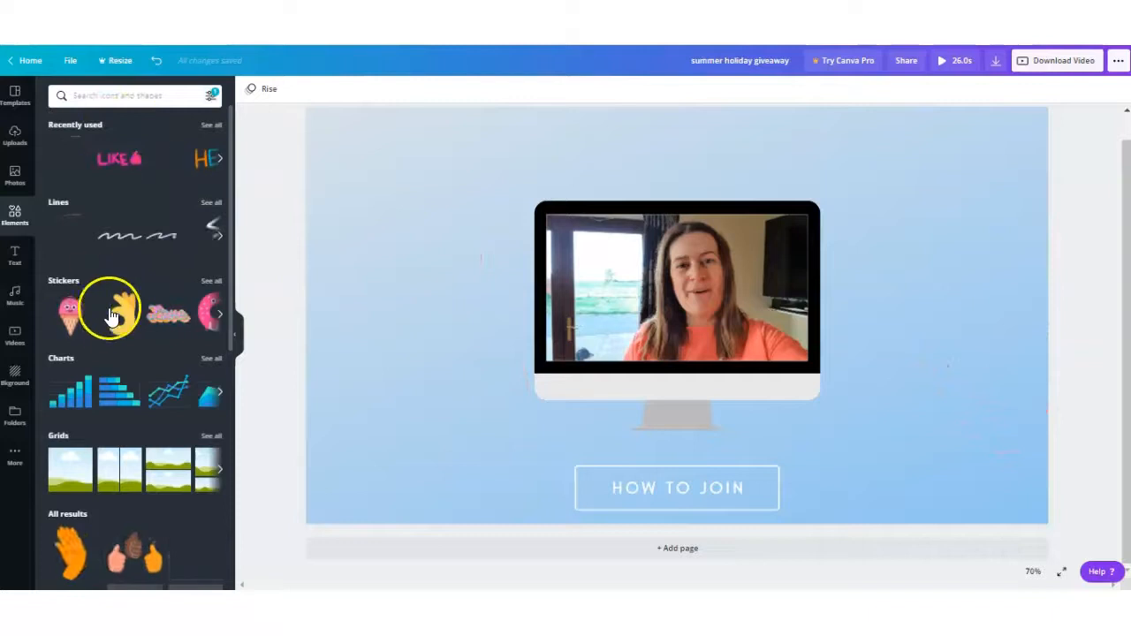
click(127, 314)
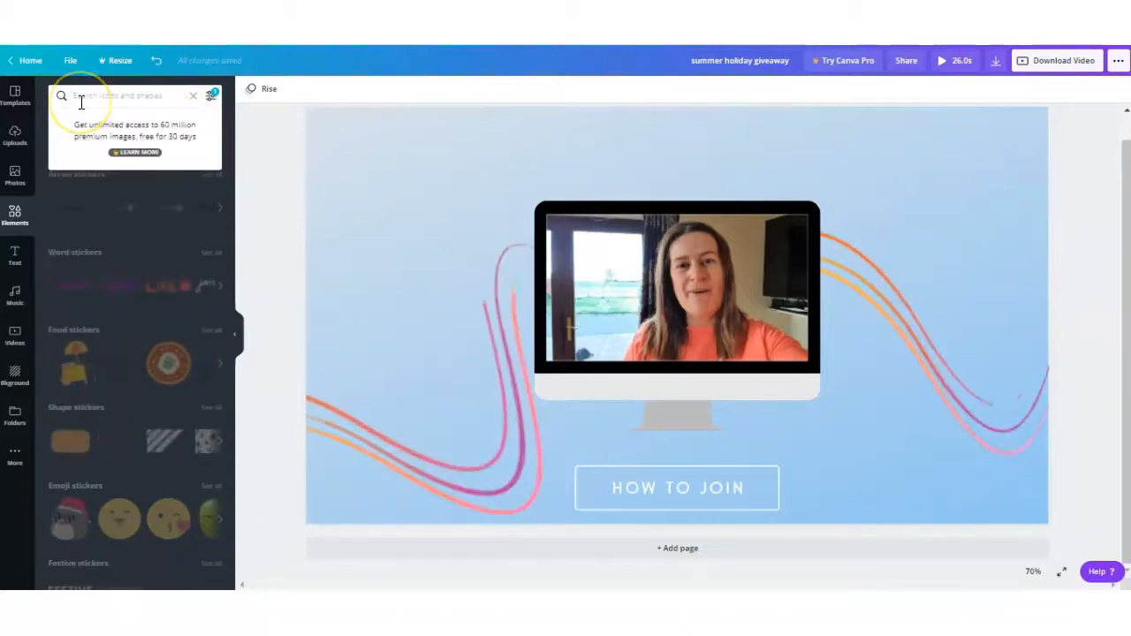
text(stars)
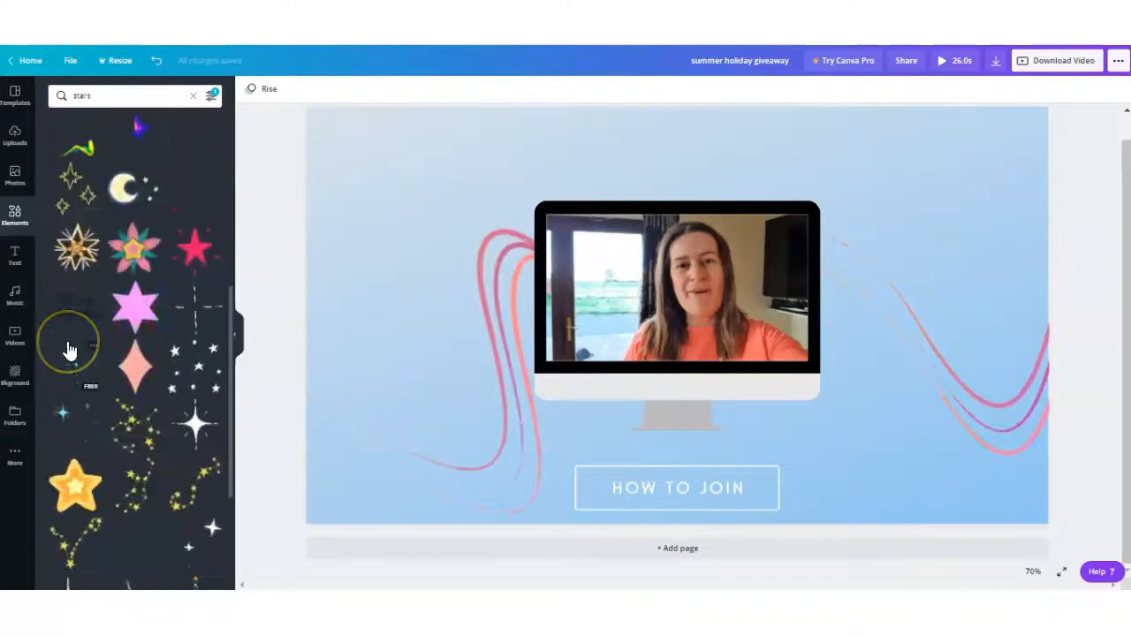
scroll(down, 3)
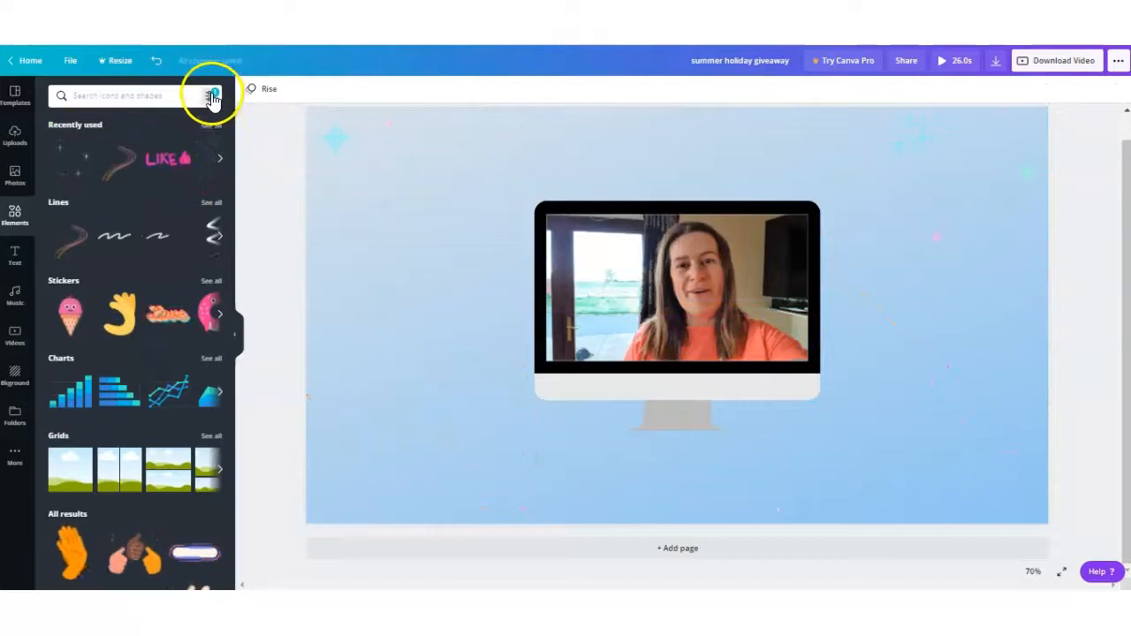
Search the Elements library for 'Gradients' to find purple blob and sparkle graphics.
click(212, 95)
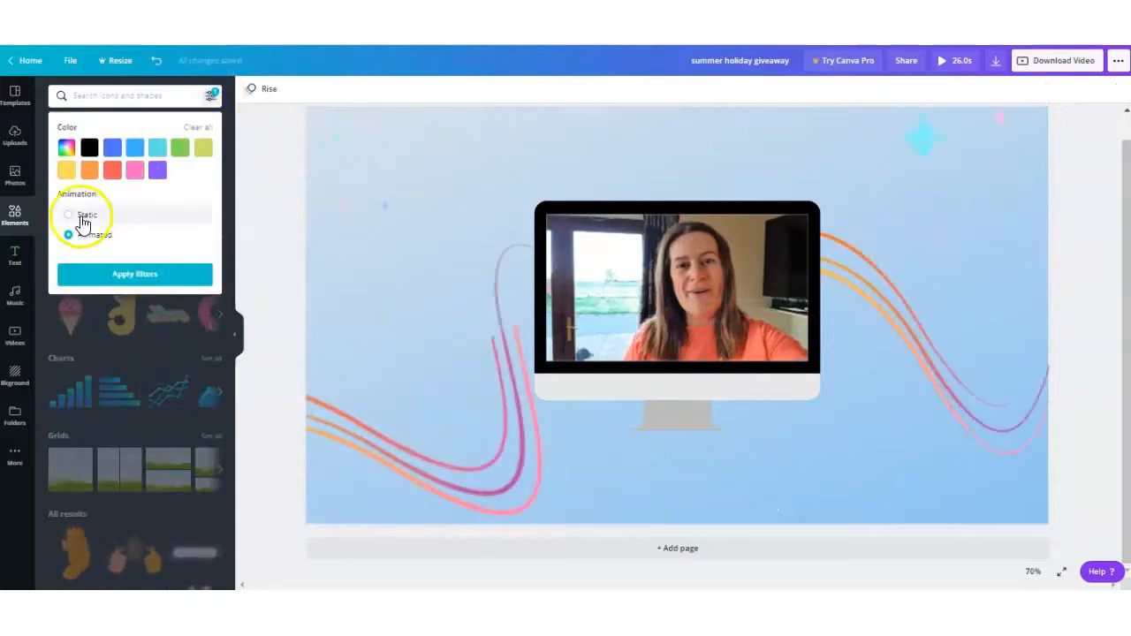
click(135, 272)
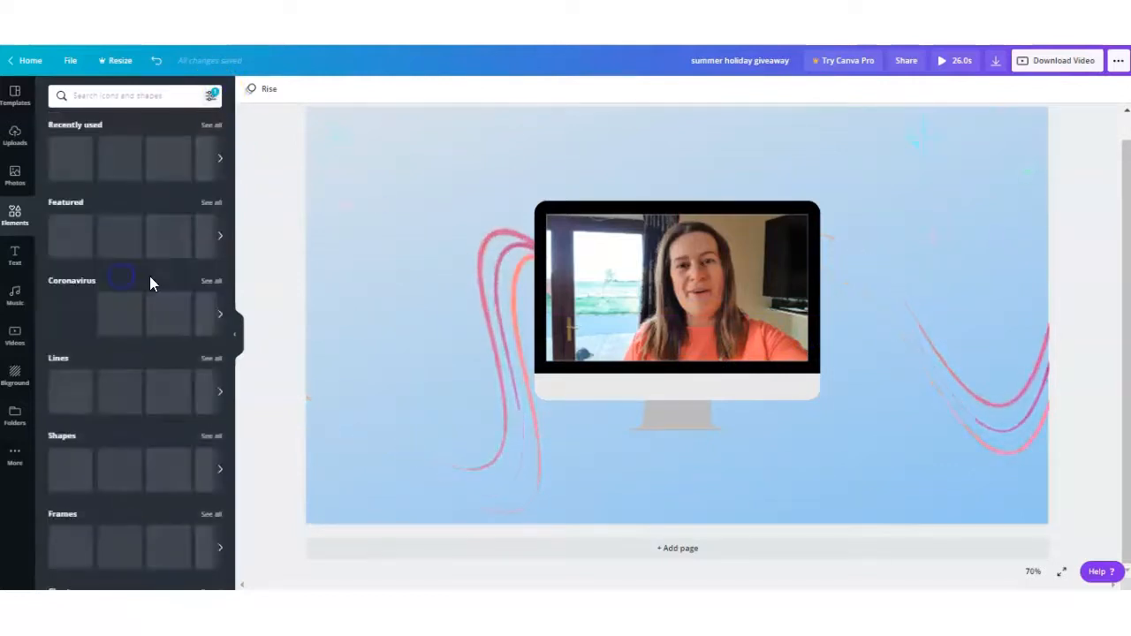
text(Gradients)
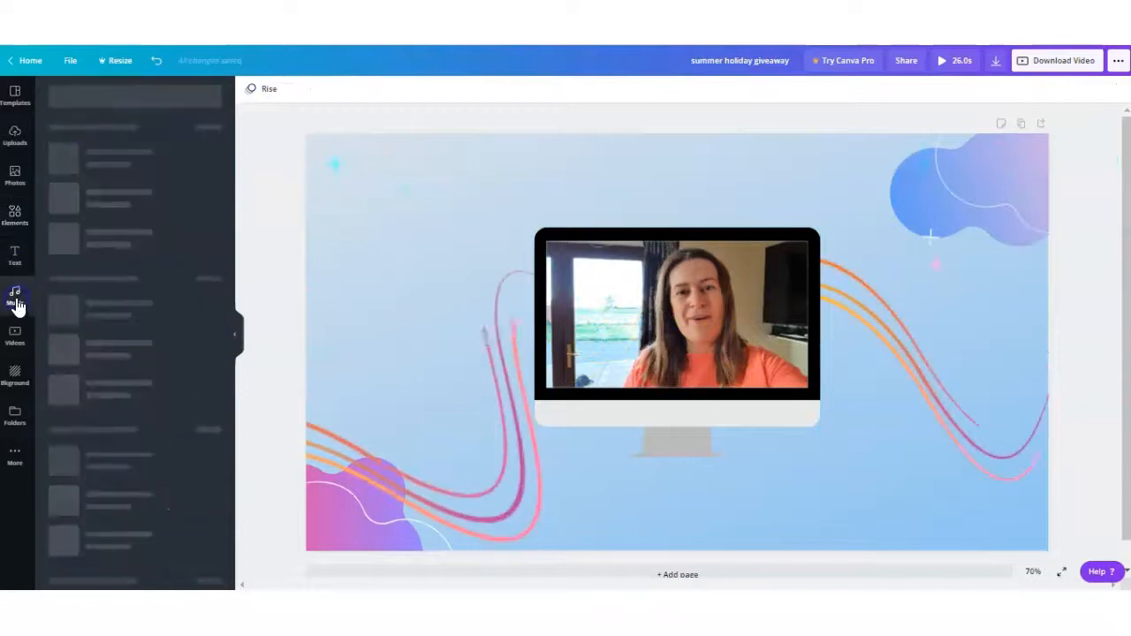
Add the Advertising track from Music, set which part plays, and lower its volume.
click(14, 297)
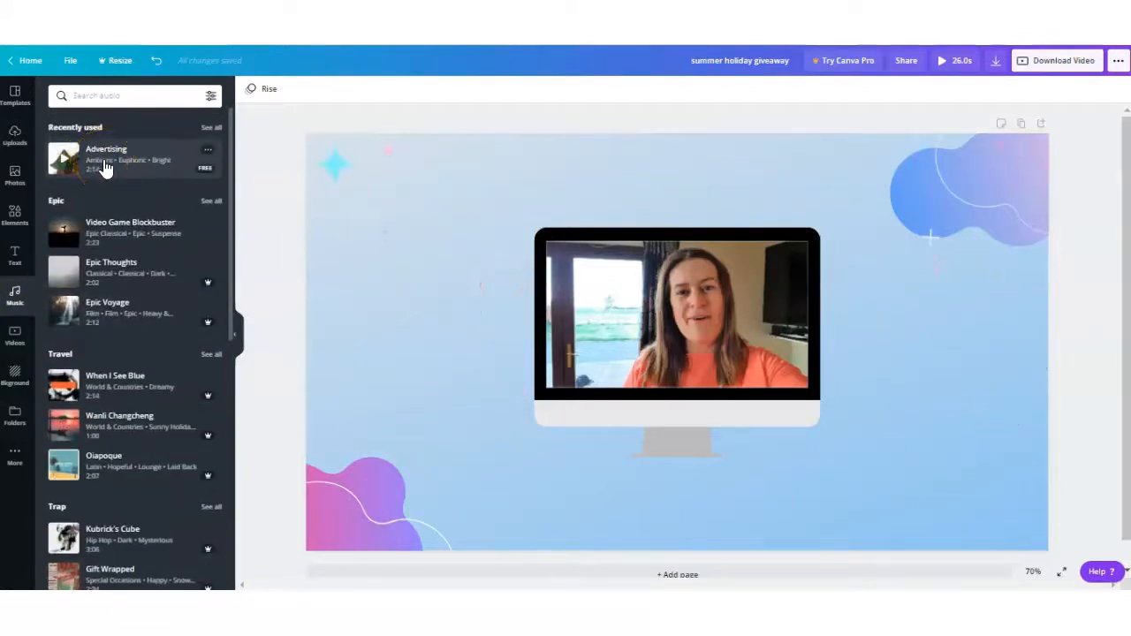
click(106, 159)
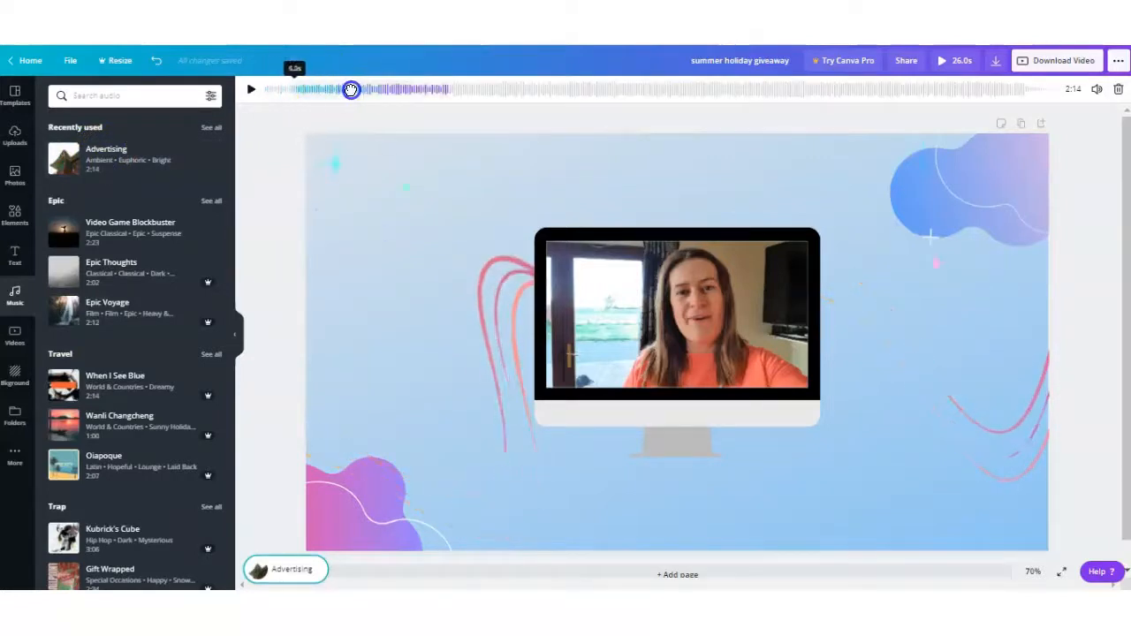
drag(350, 88, 451, 88)
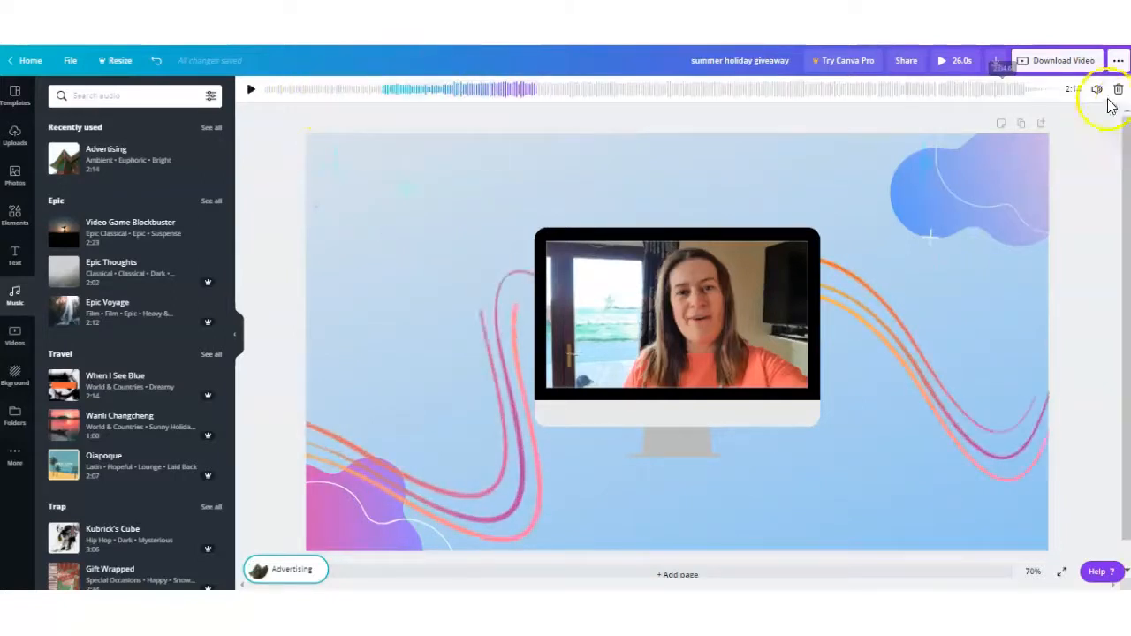
click(1096, 88)
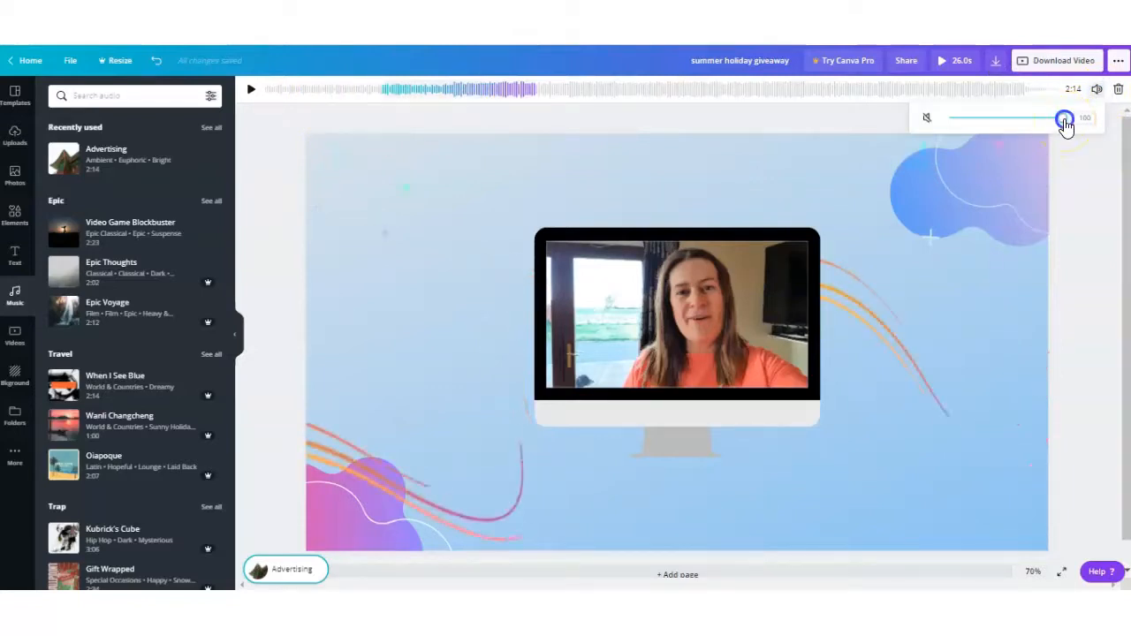
drag(1064, 120, 988, 117)
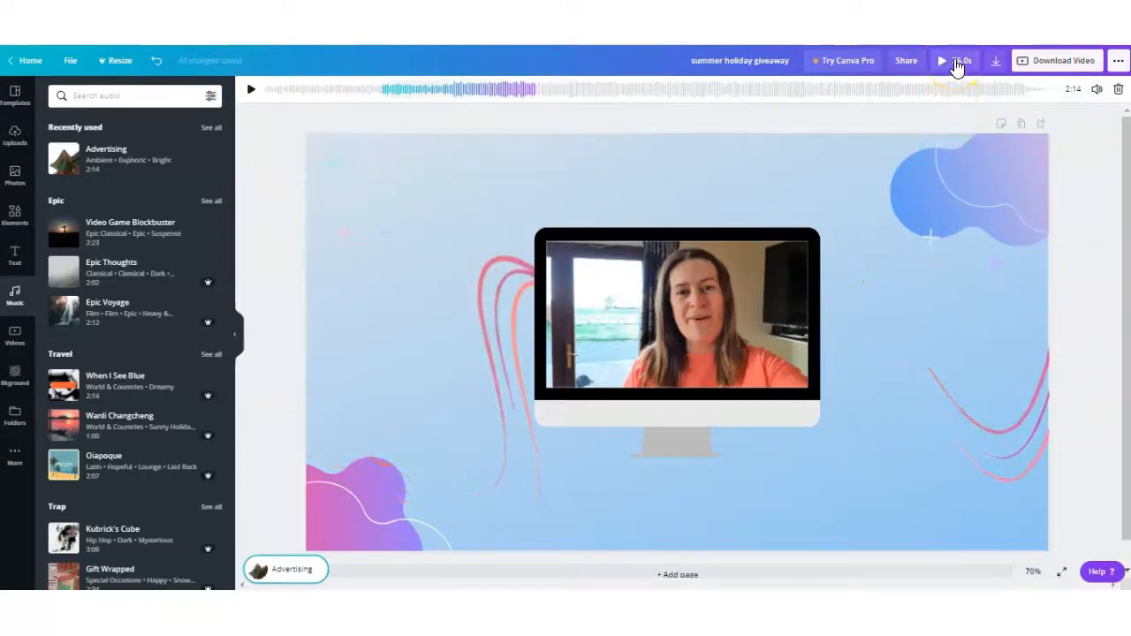
Play back the whole video with its music, then close the preview.
click(942, 60)
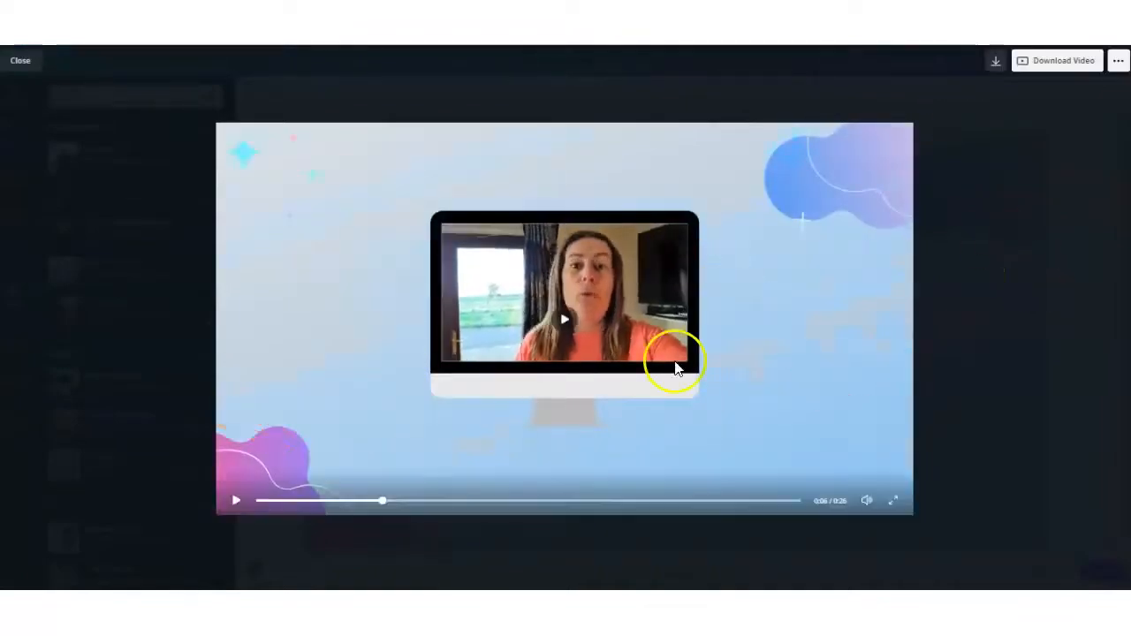
click(19, 60)
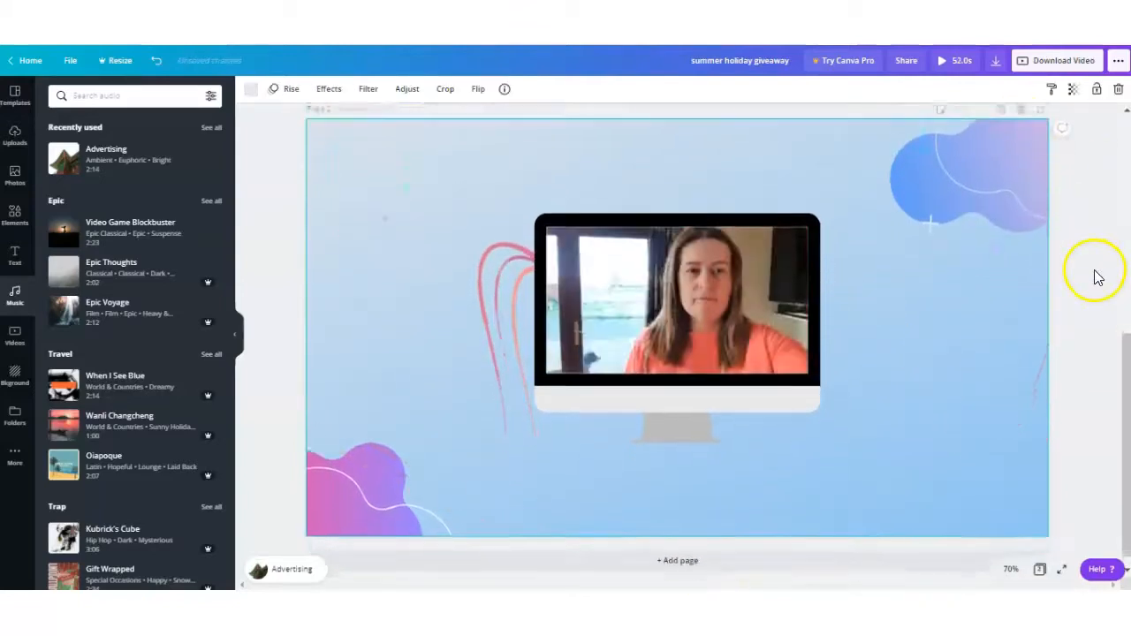
Add a blank five-second page after page 2, bringing the video to 58 seconds.
scroll(down, 3)
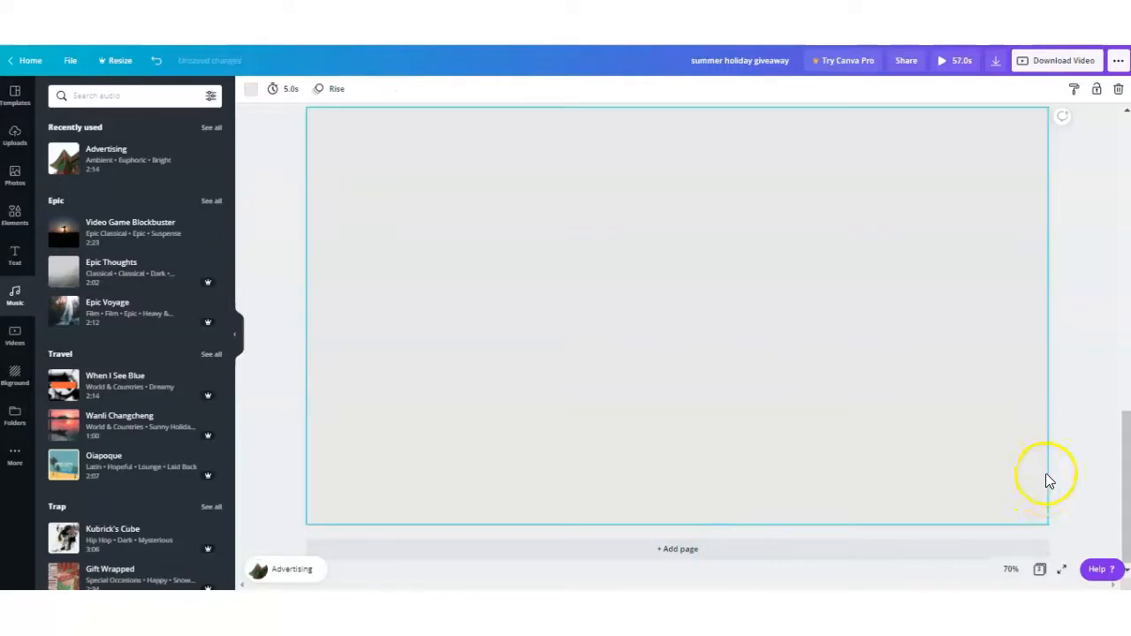
mouse_move(703, 407)
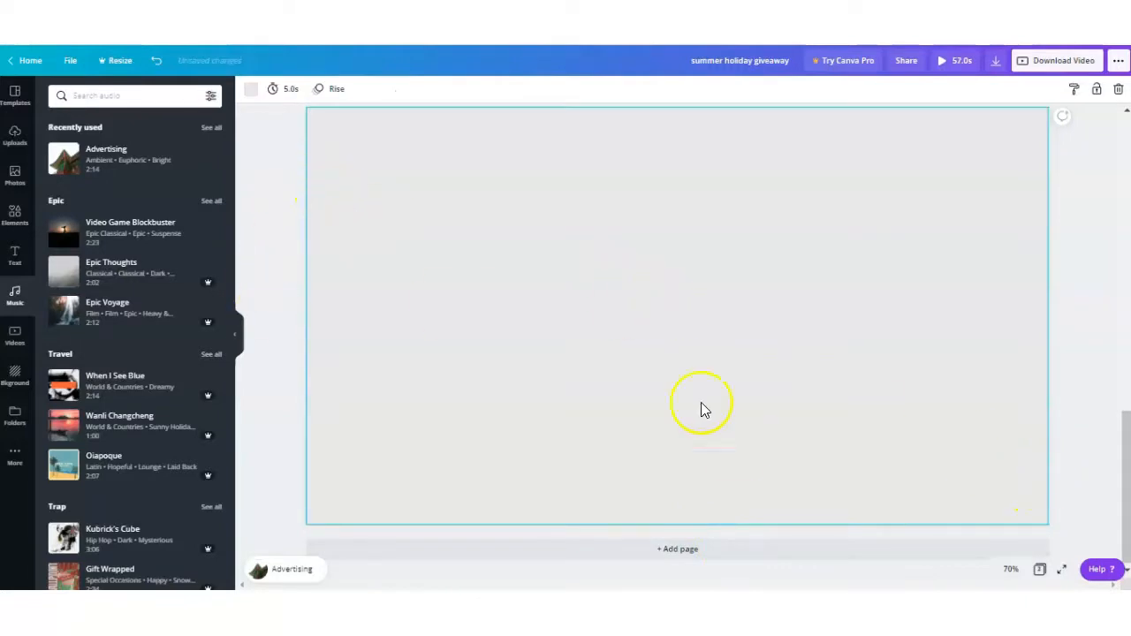
scroll(down, 3)
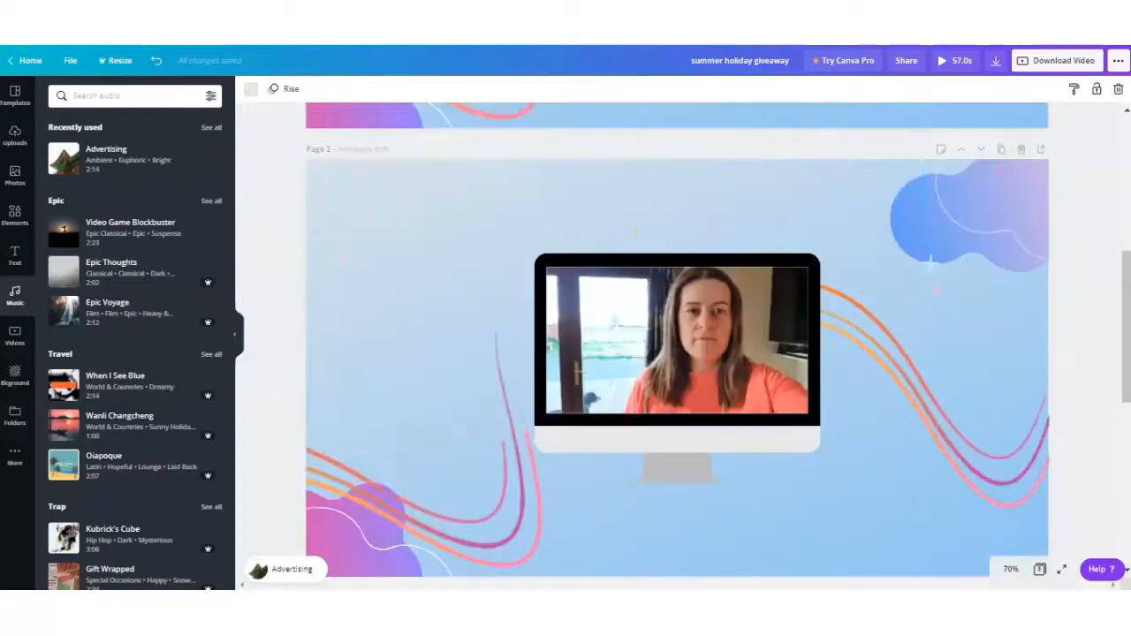
click(942, 60)
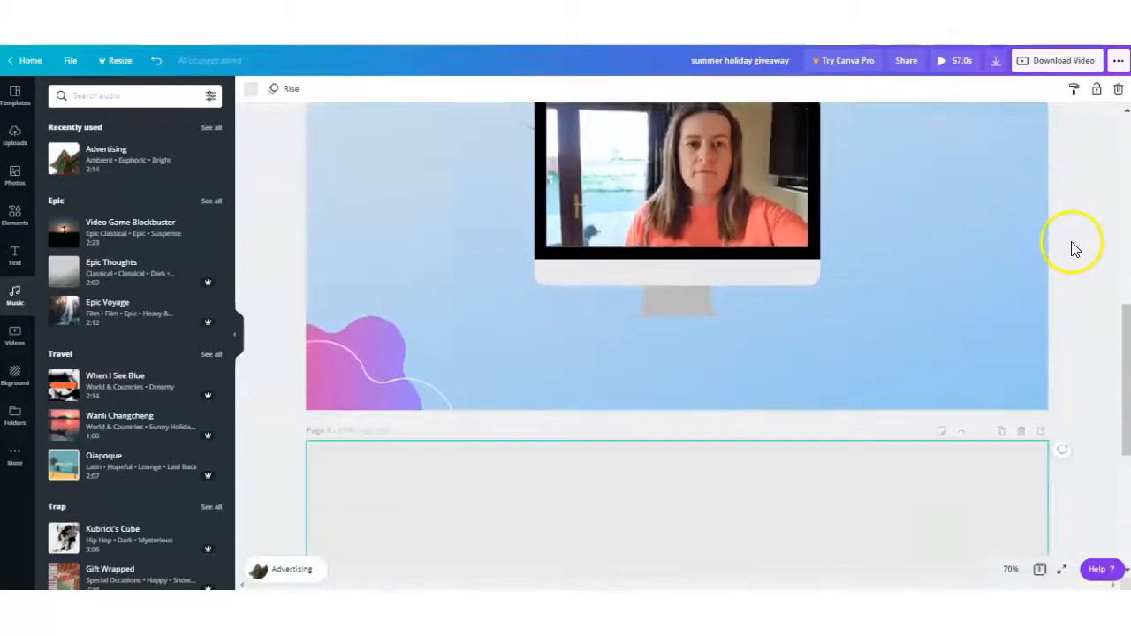
scroll(down, 3)
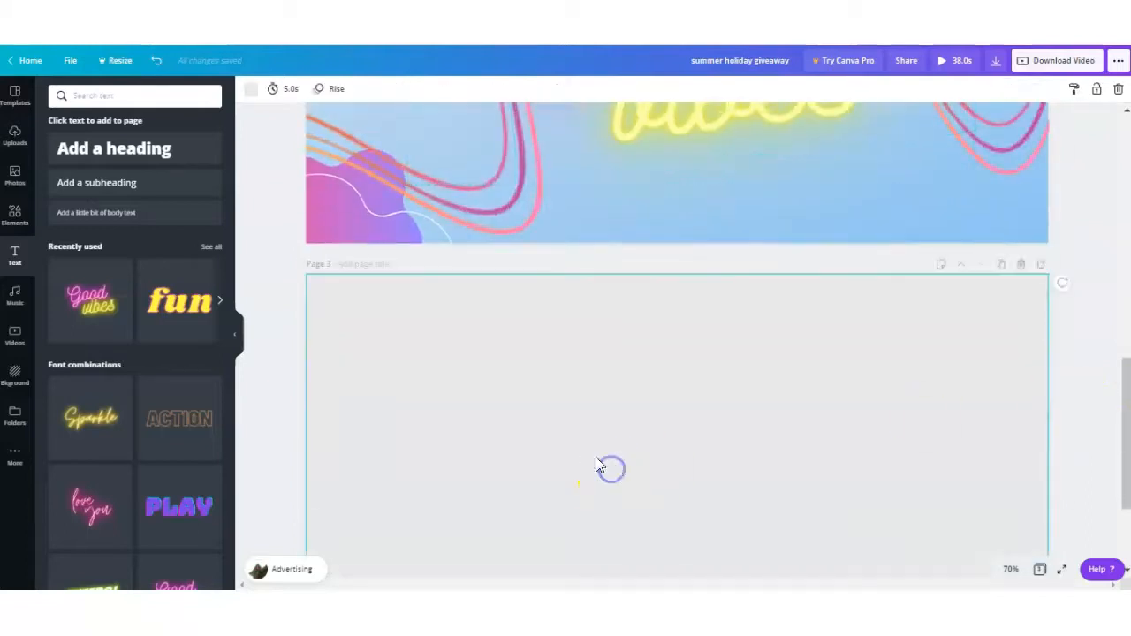
Filter Elements to animated stickers and browse for the SALE sticker.
click(14, 216)
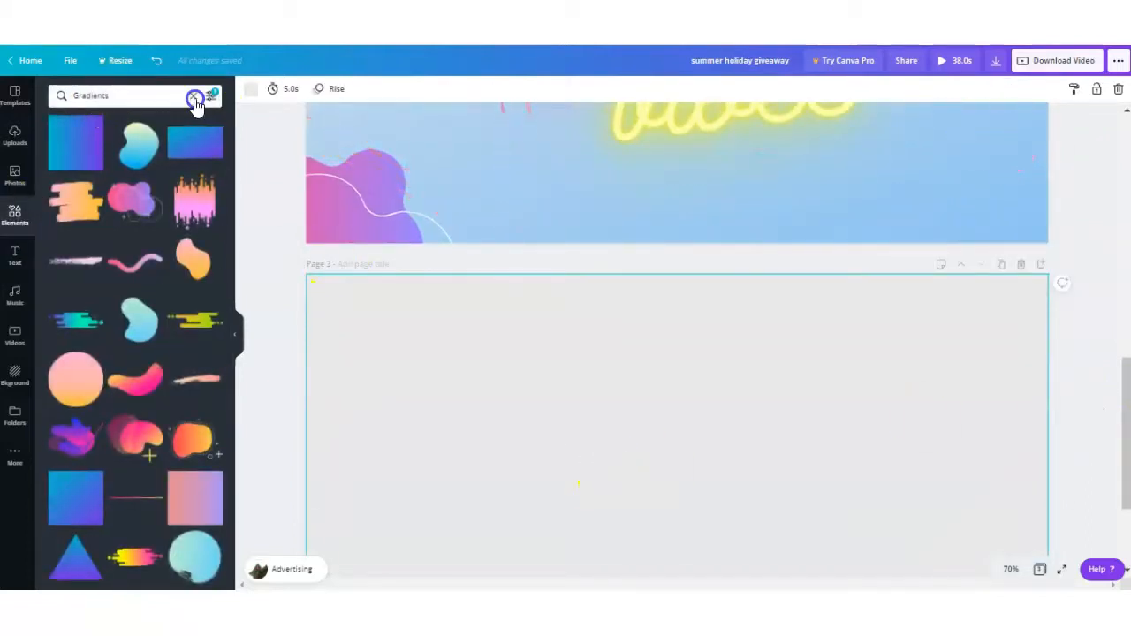
click(211, 96)
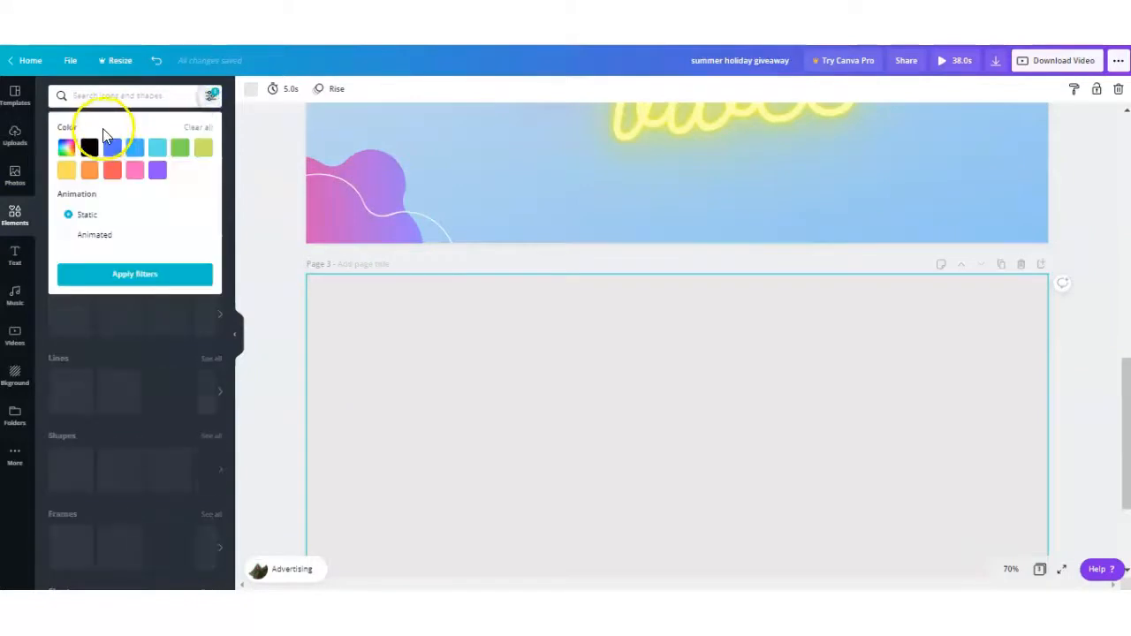
click(67, 233)
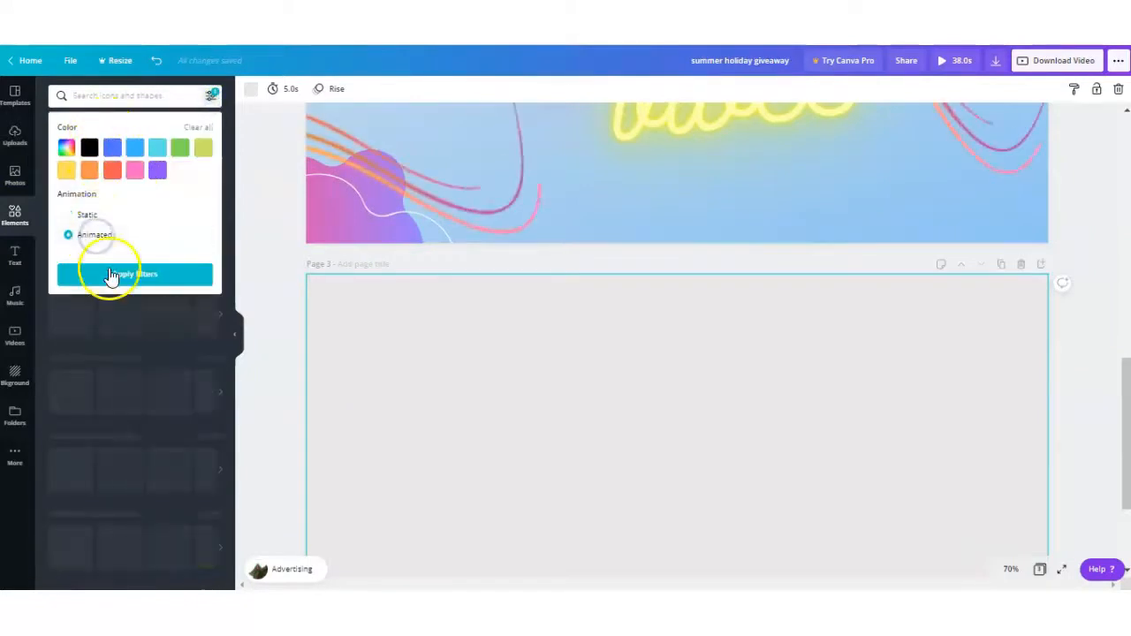
click(135, 274)
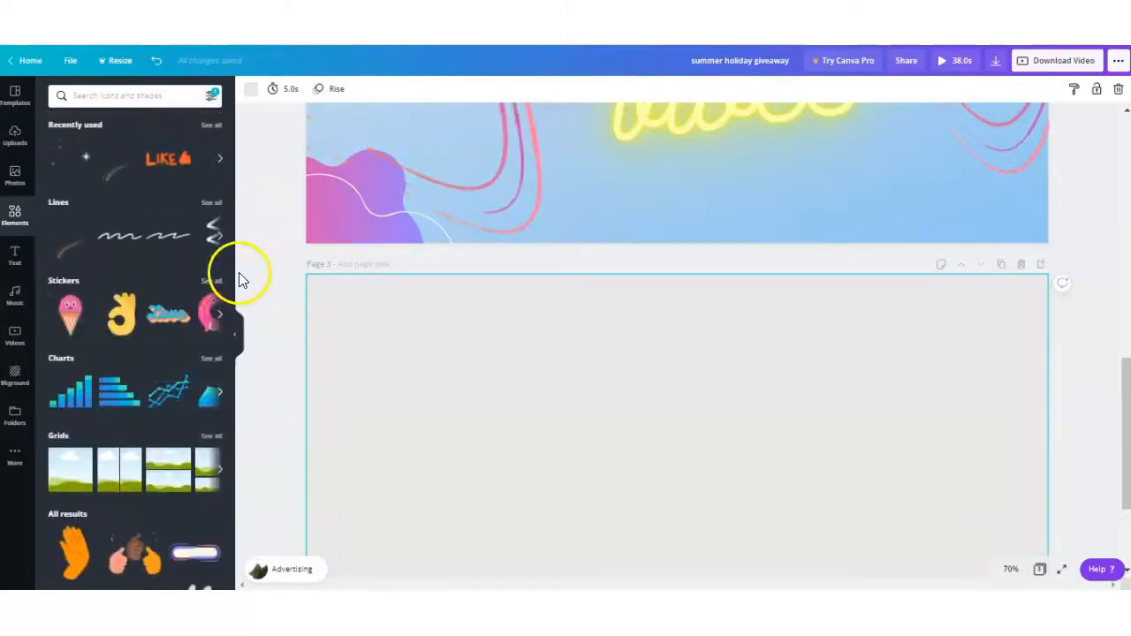
click(212, 279)
text(sales)
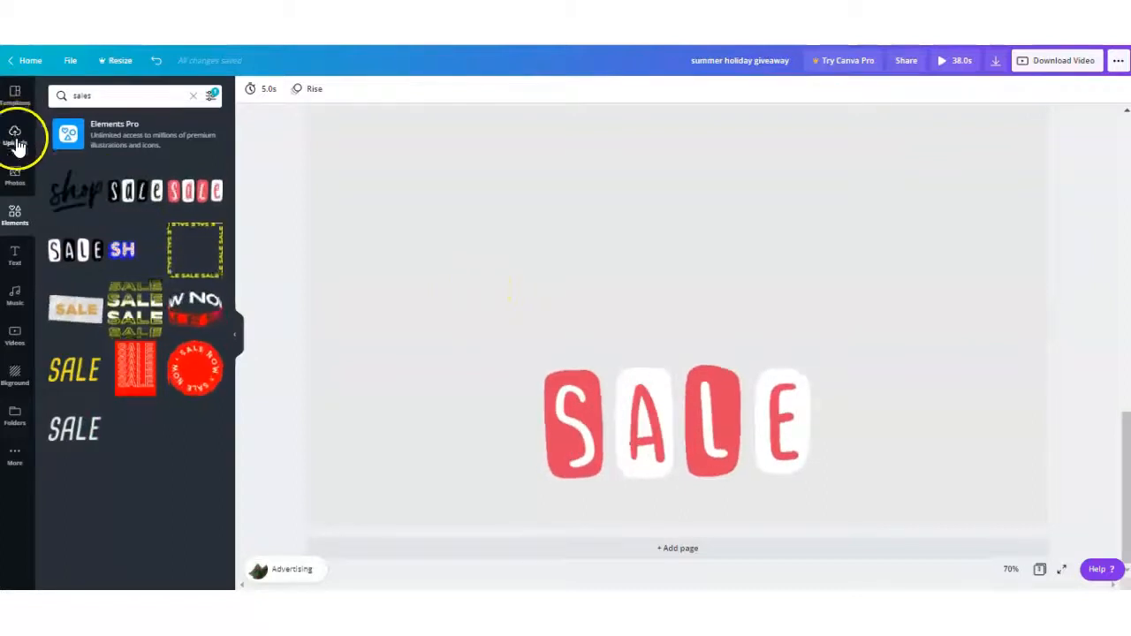
scroll(down, 3)
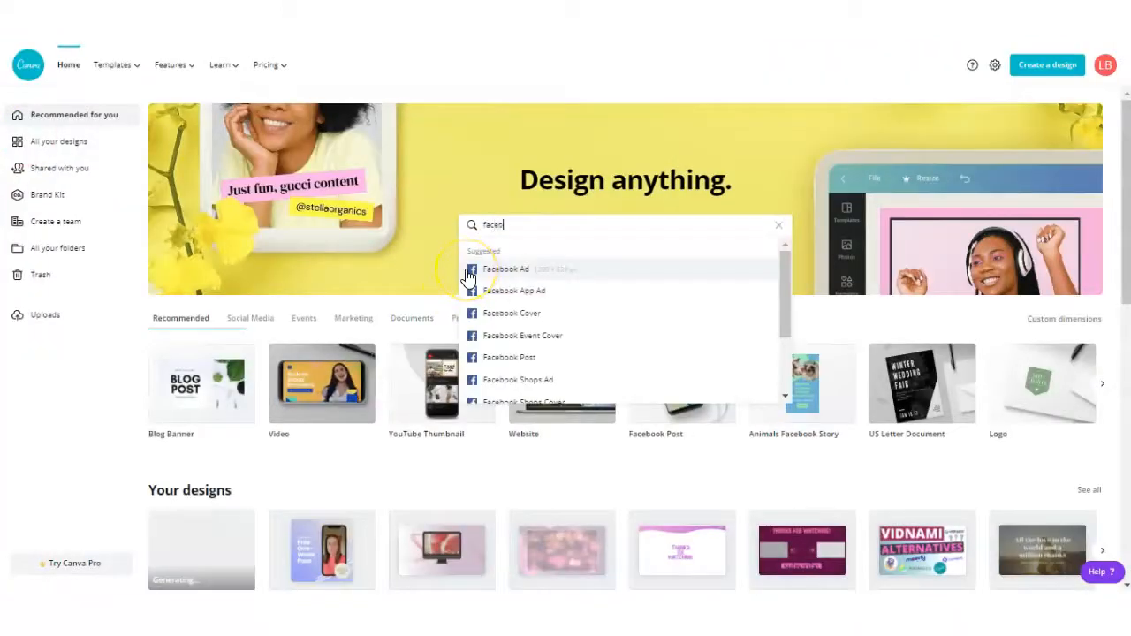
Search 'facebook video' from home and open the Free One-Week Pass template.
text(facebook video)
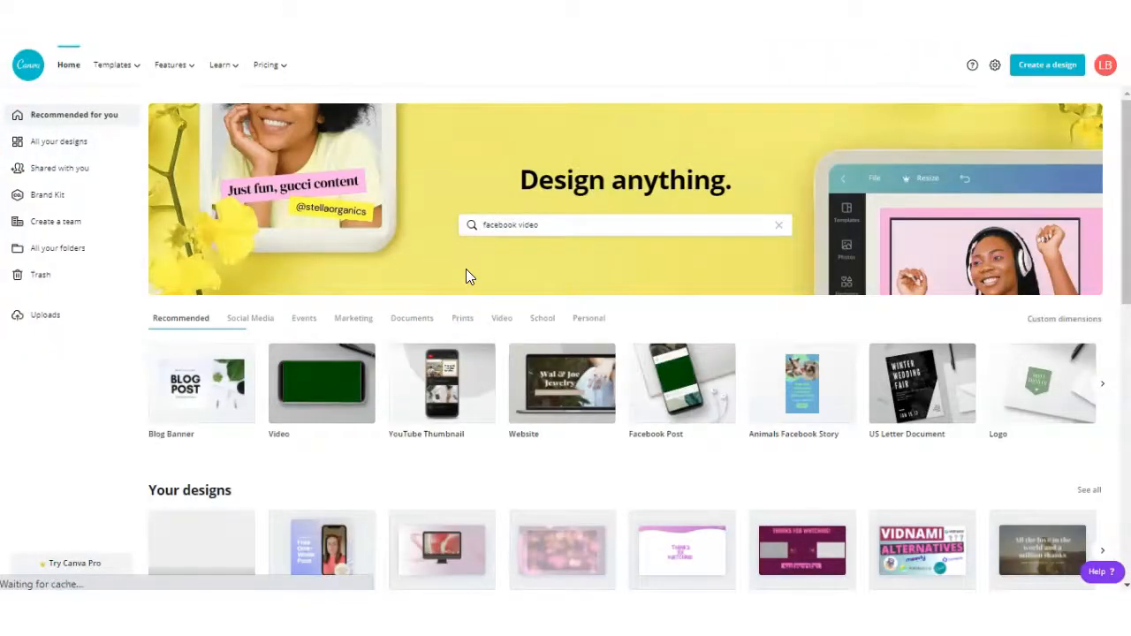
key(Enter)
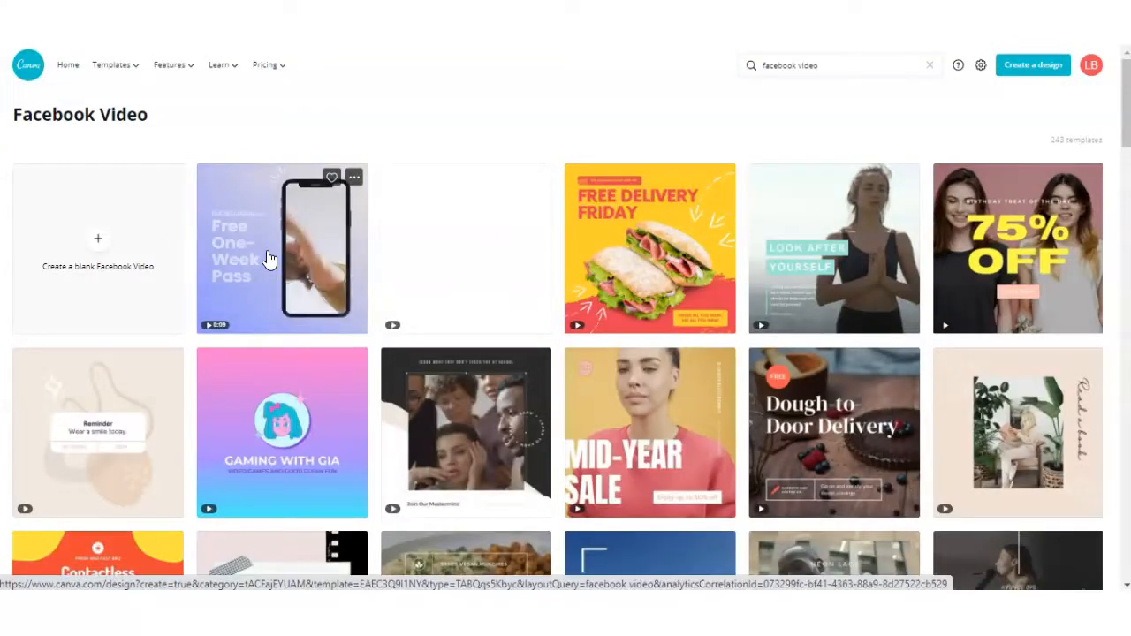
click(283, 247)
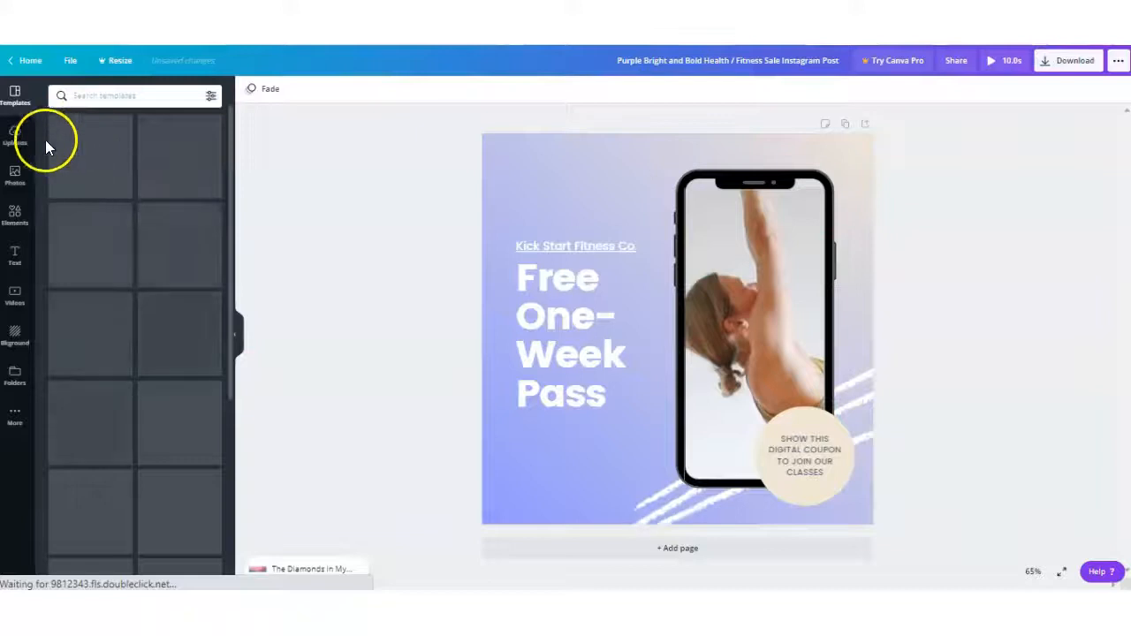
Put the uploaded webcam video into the template's phone screen and close the preview.
click(14, 135)
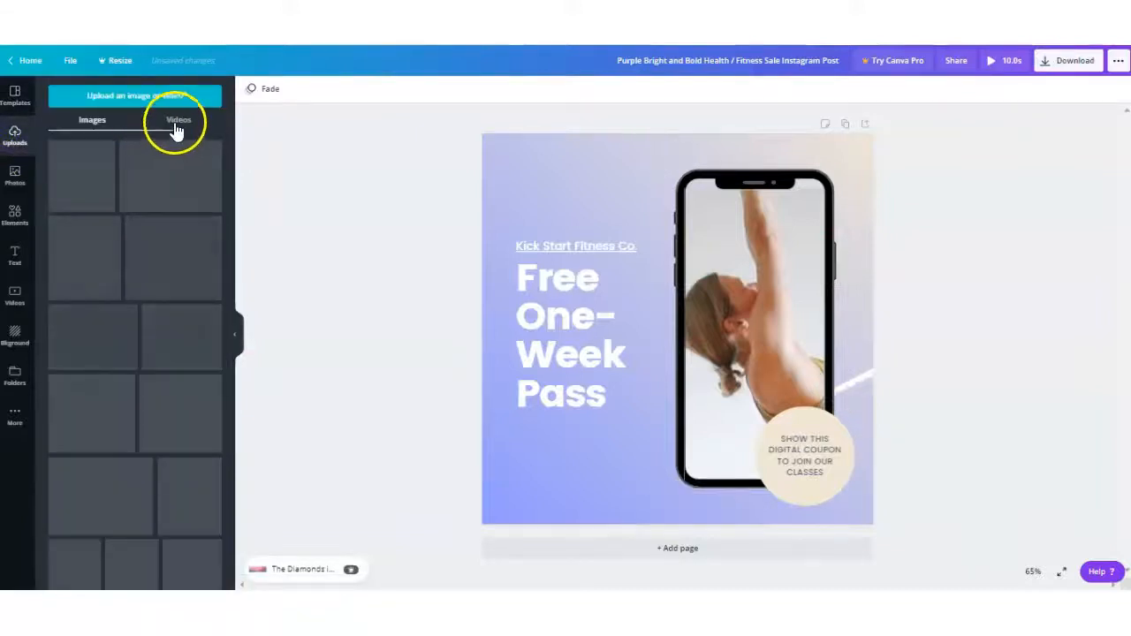
click(179, 120)
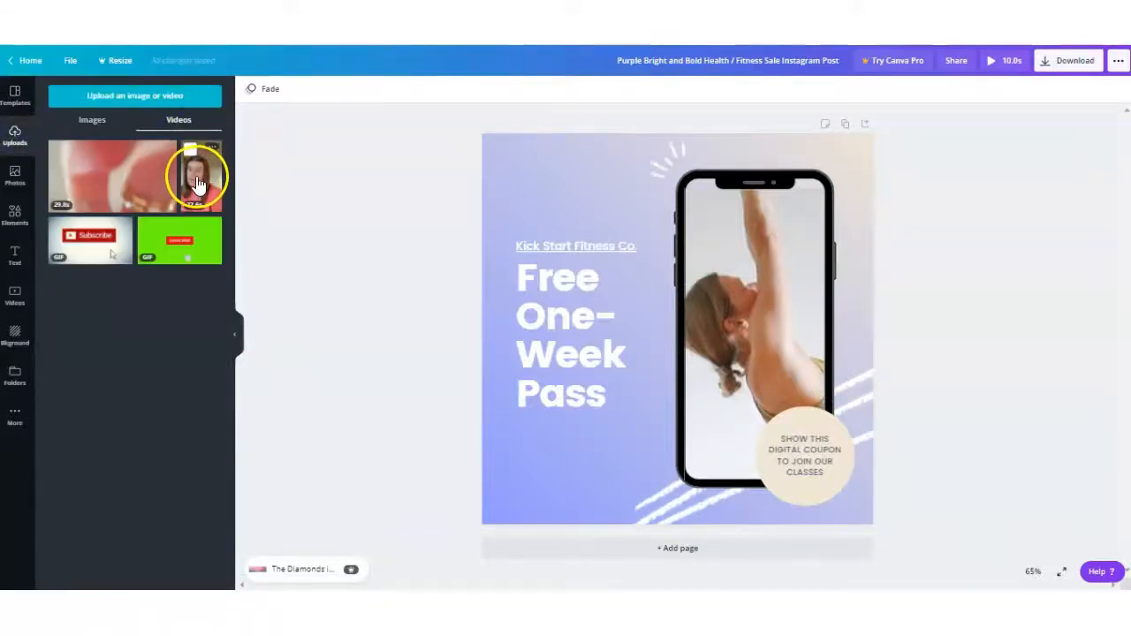
click(198, 175)
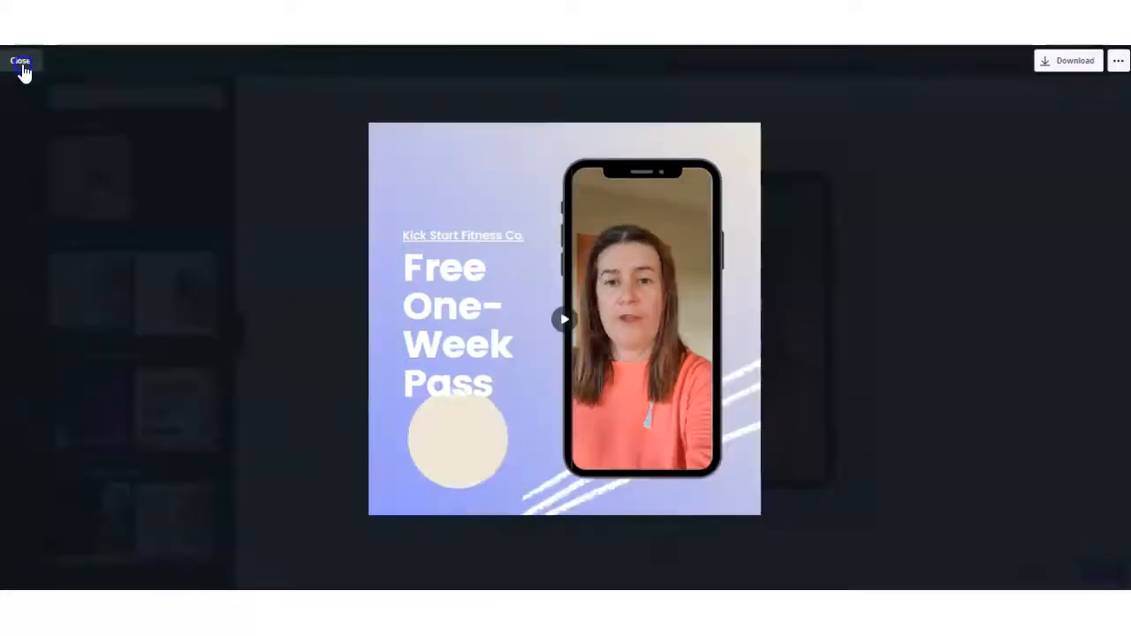
click(19, 60)
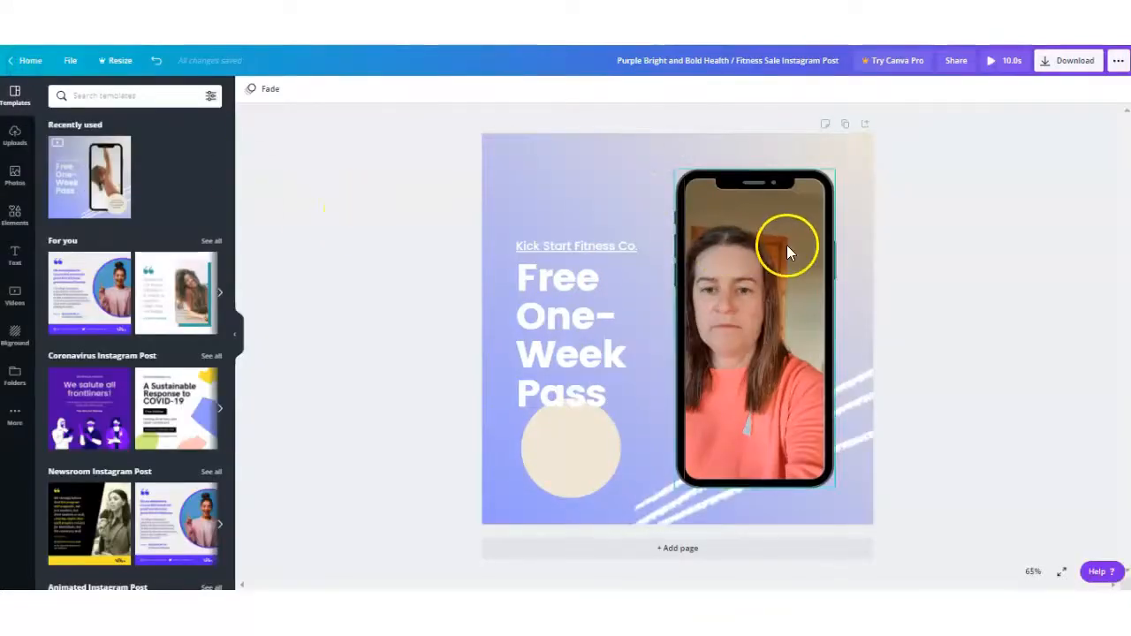